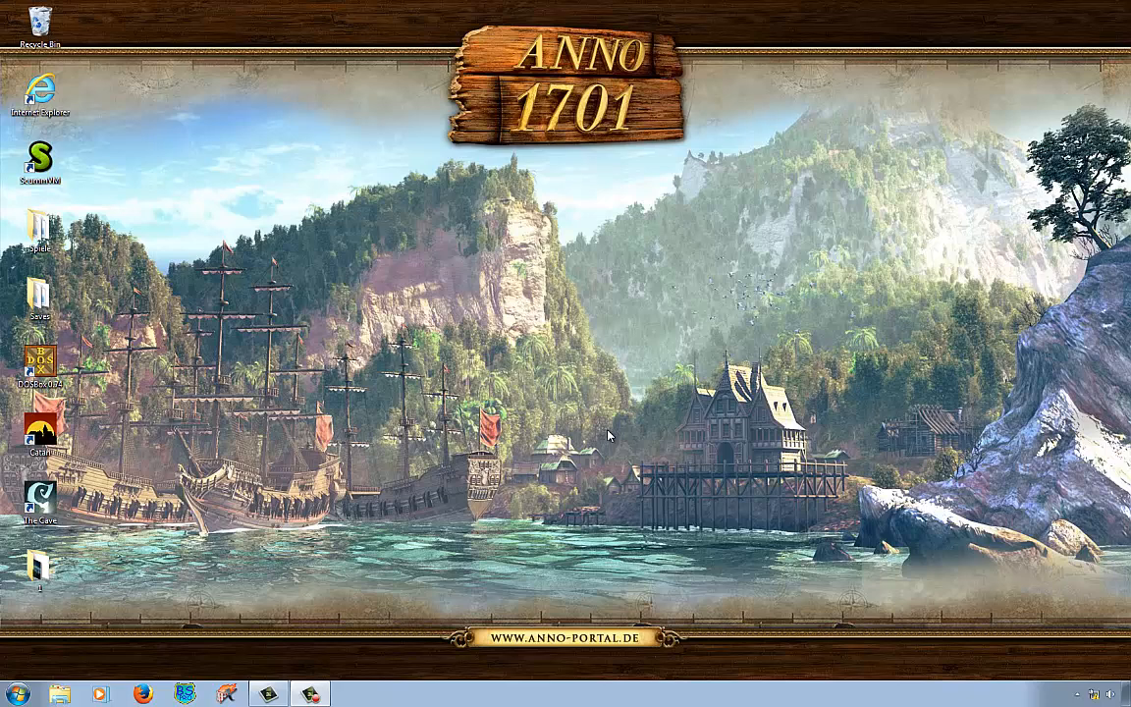
mouse_move(138, 383)
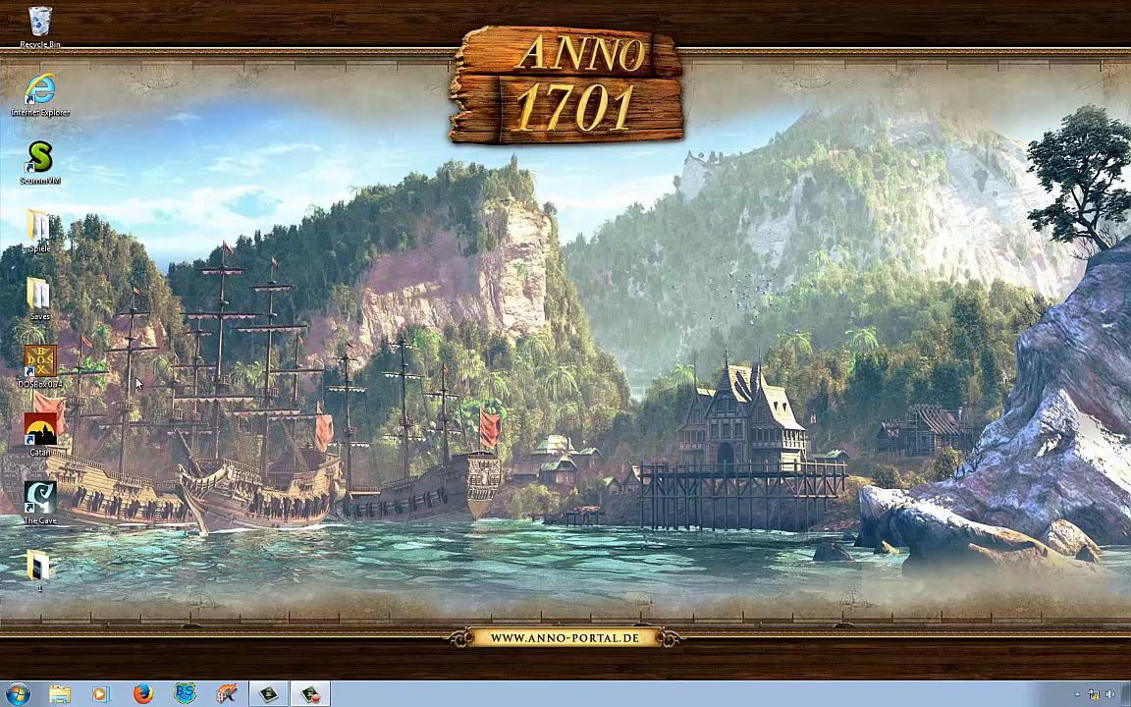
mouse_move(251, 375)
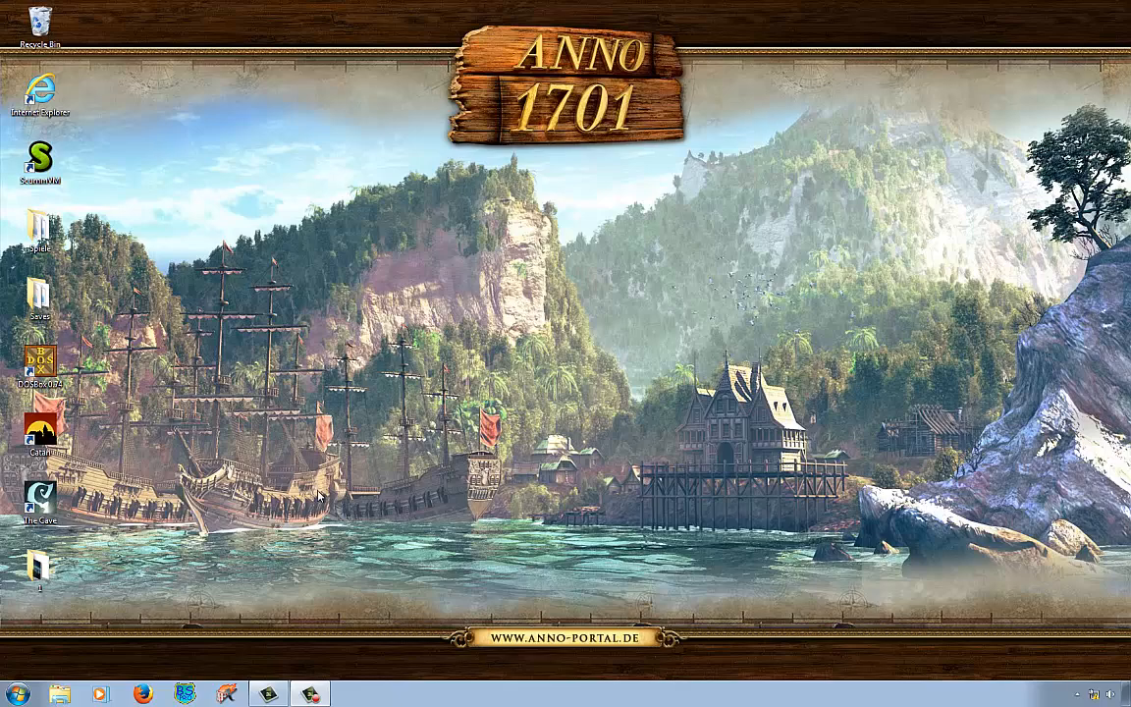
Step: Browse Local Disk (C:) and its DOS folder in Windows Explorer, then the D: disc
left_click(62, 693)
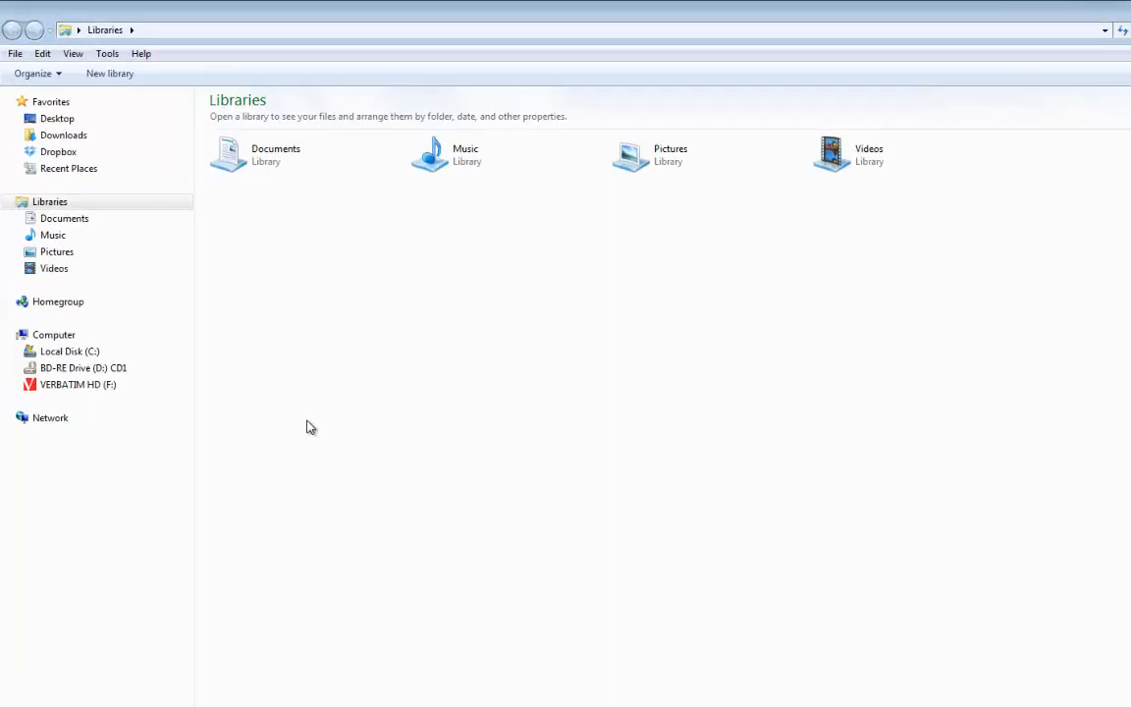
left_click(71, 350)
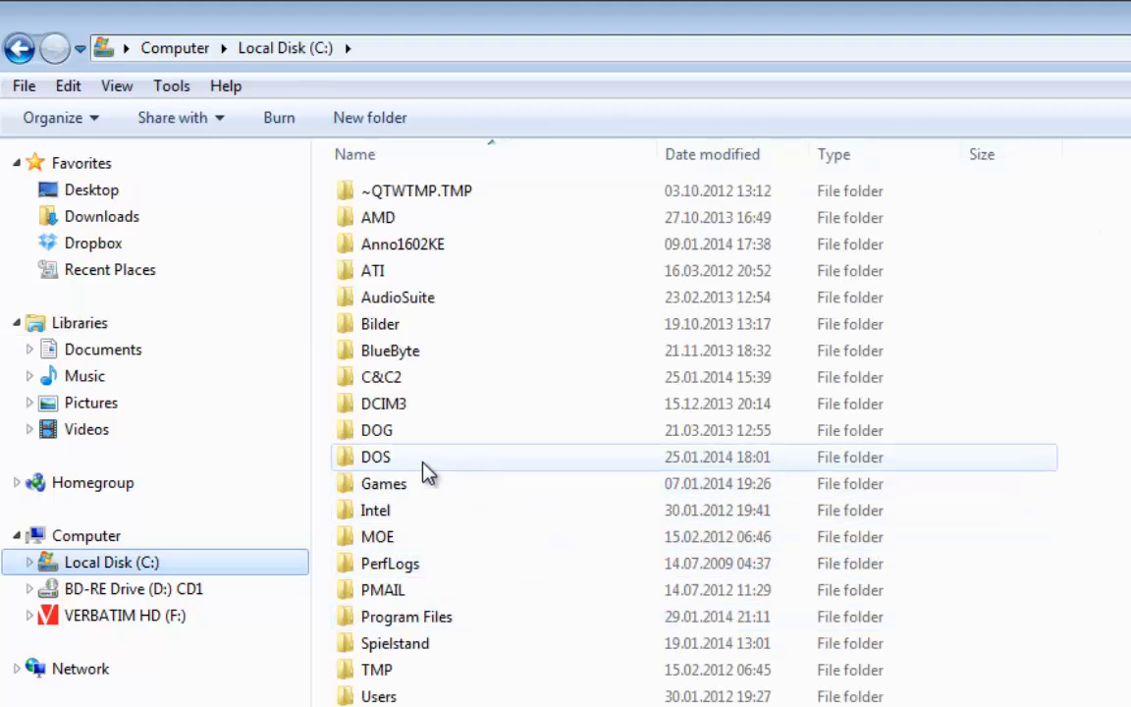
mouse_move(420, 461)
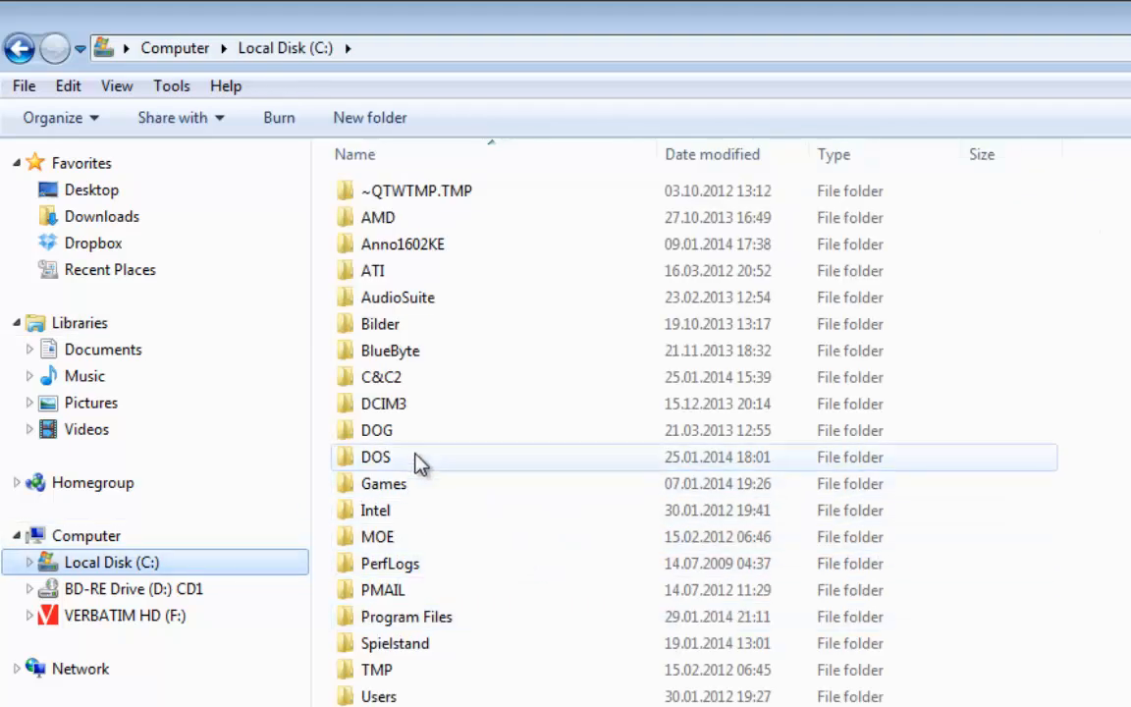
left_click(375, 457)
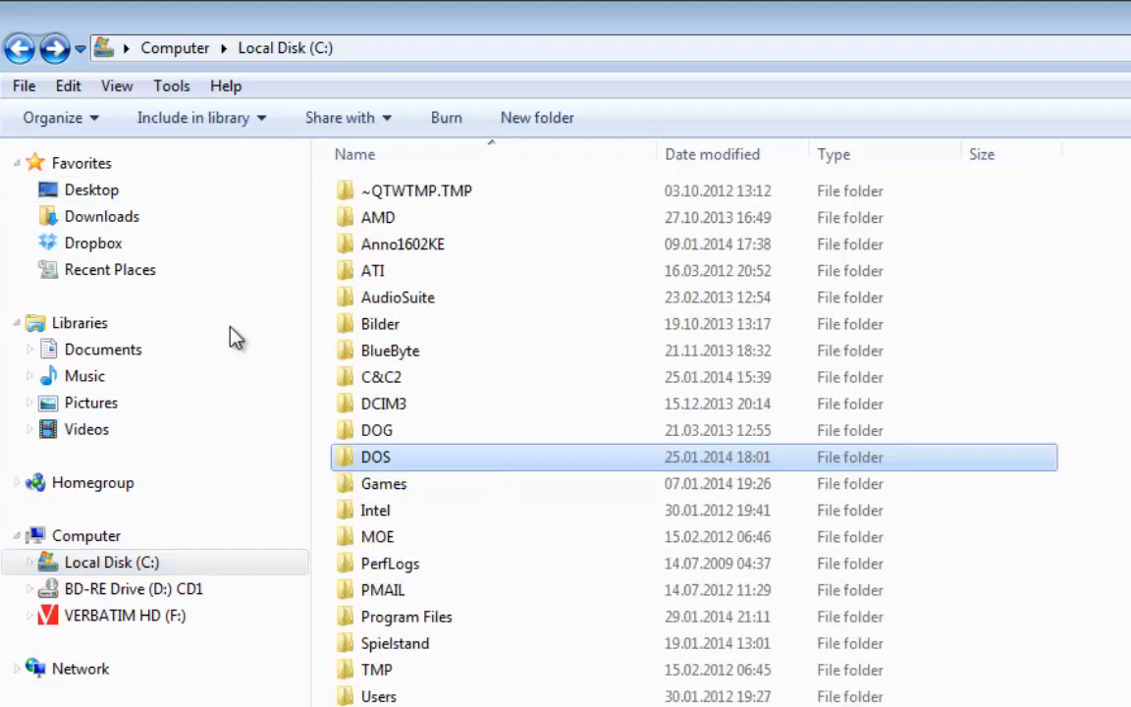
left_click(375, 456)
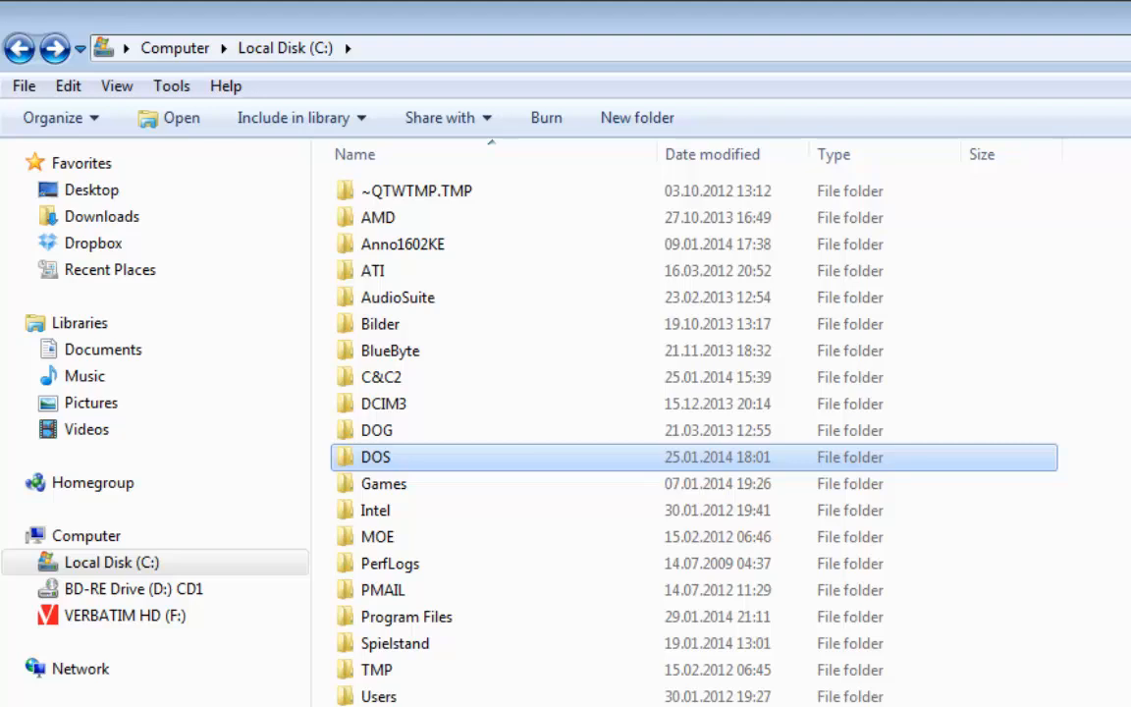
left_click(134, 588)
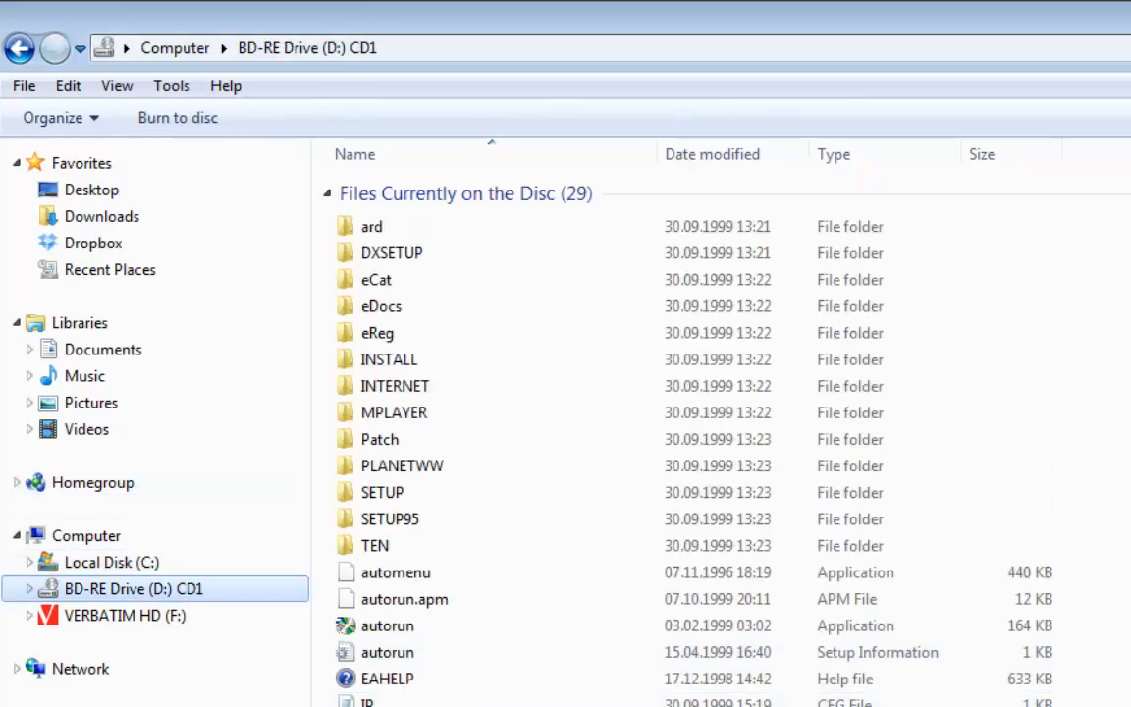
mouse_move(284, 598)
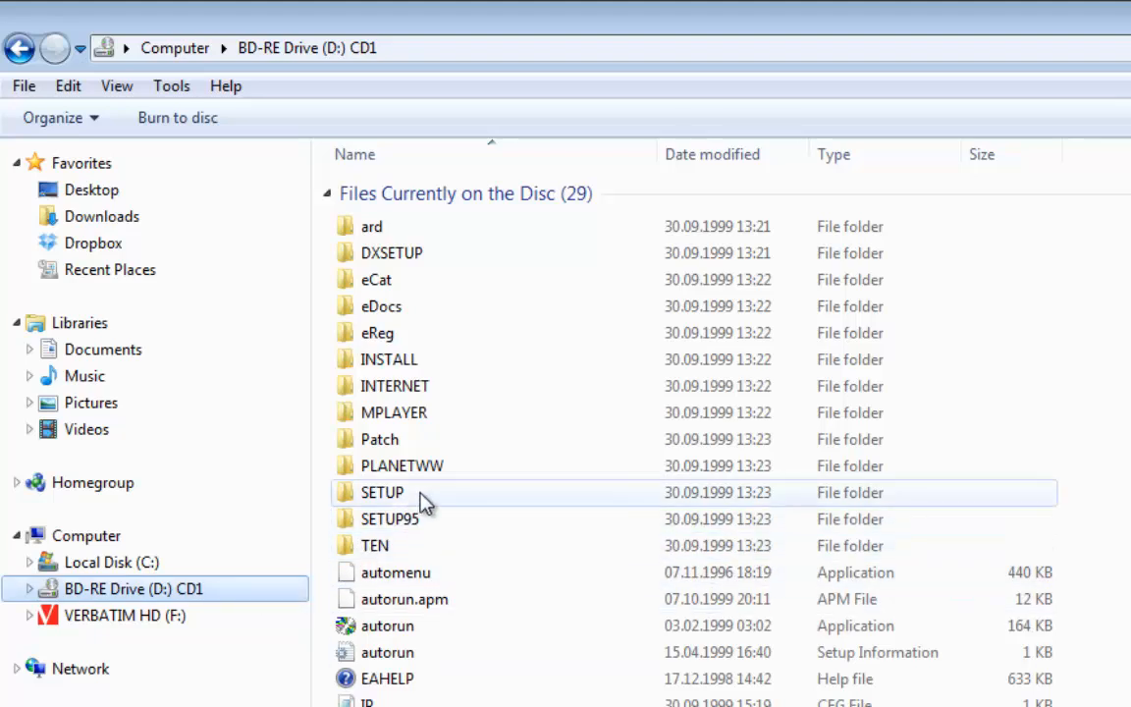
mouse_move(436, 549)
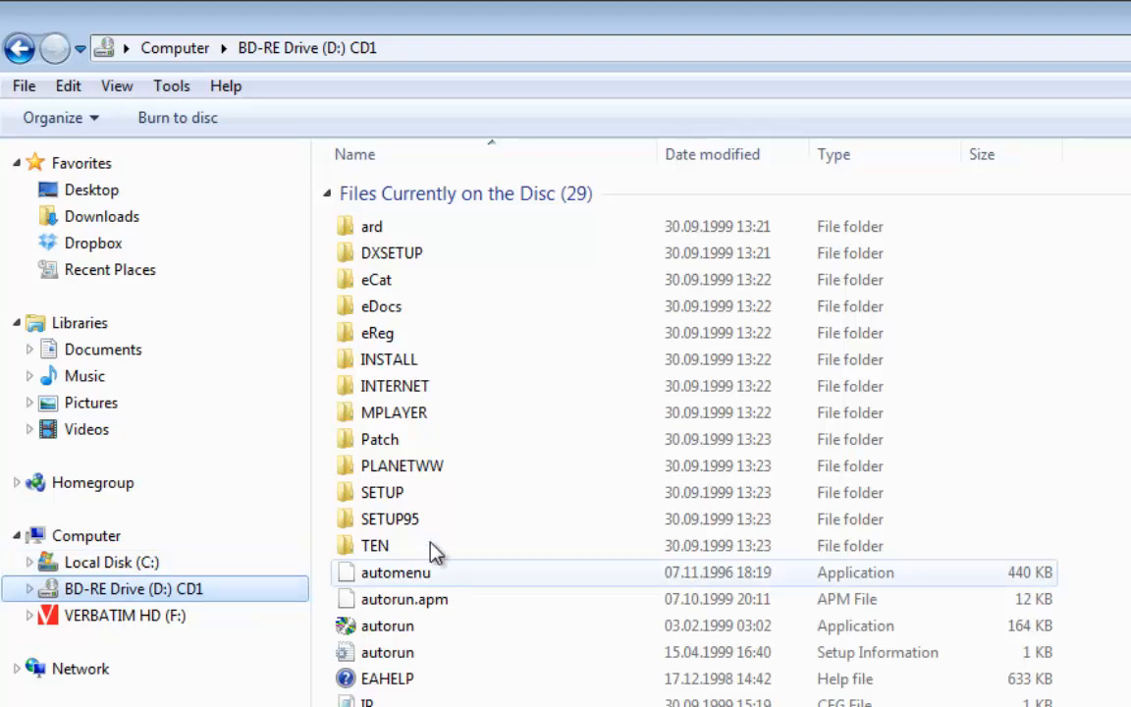
Step: Open the SETUP folder on the disc in drive D:
double_click(382, 492)
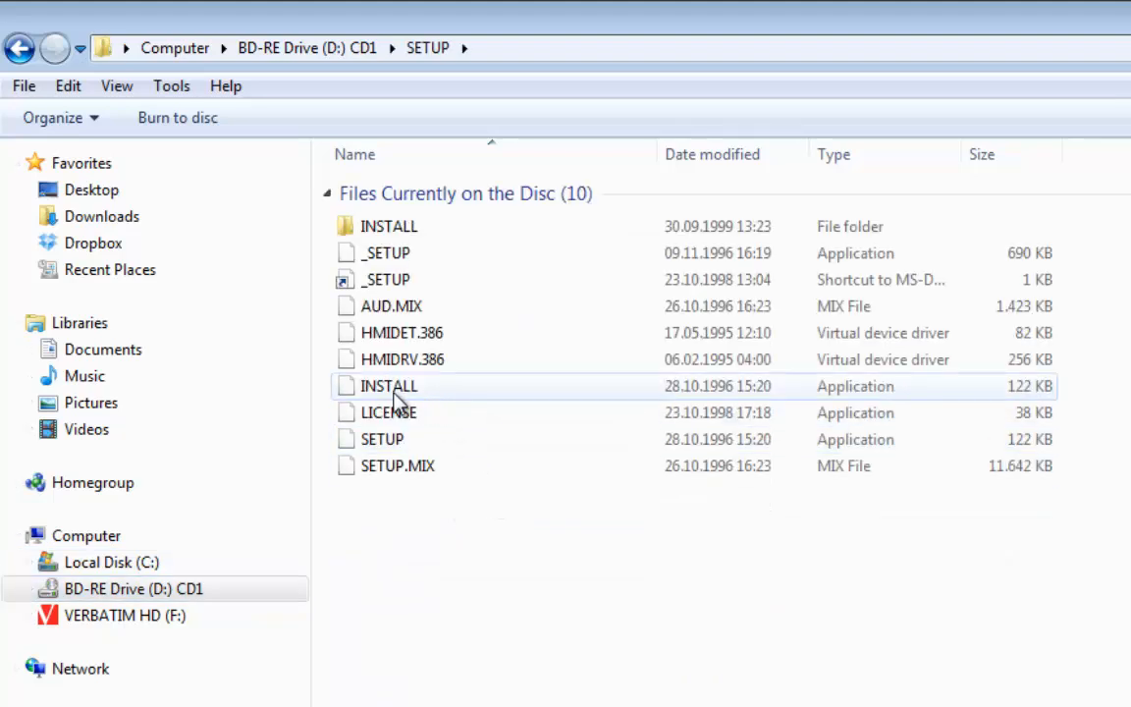
mouse_move(899, 602)
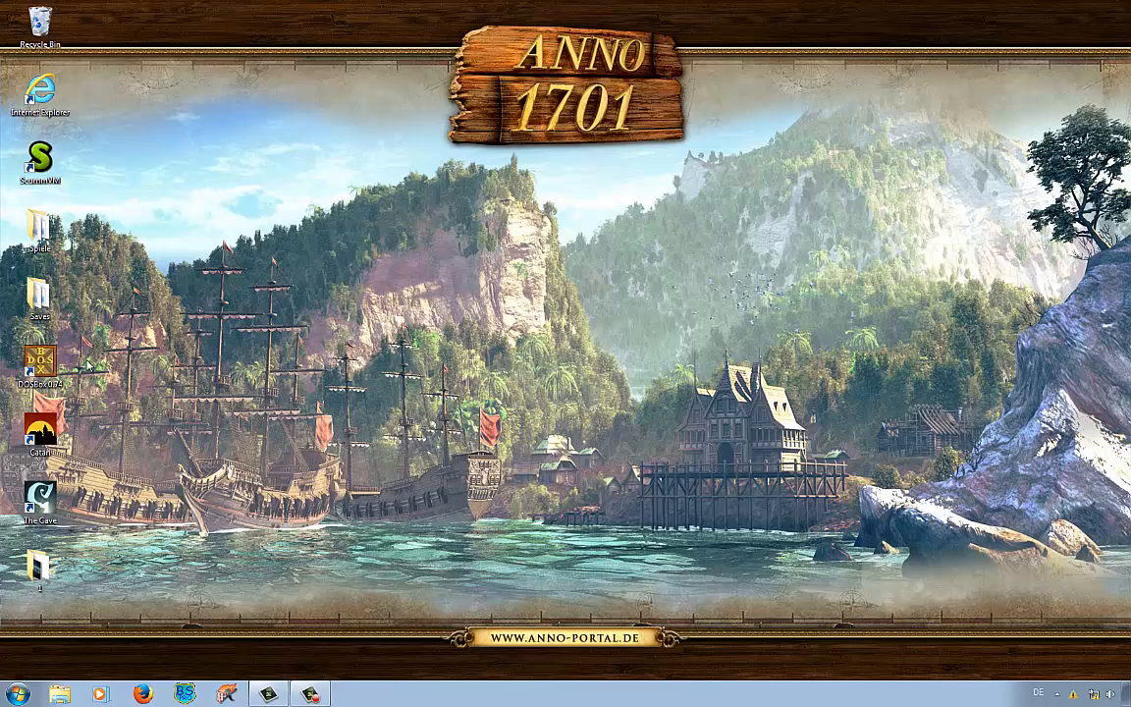
Step: Launch DOSBox and enter mount commands for drive C to c:\ and drive D to d:\
double_click(40, 364)
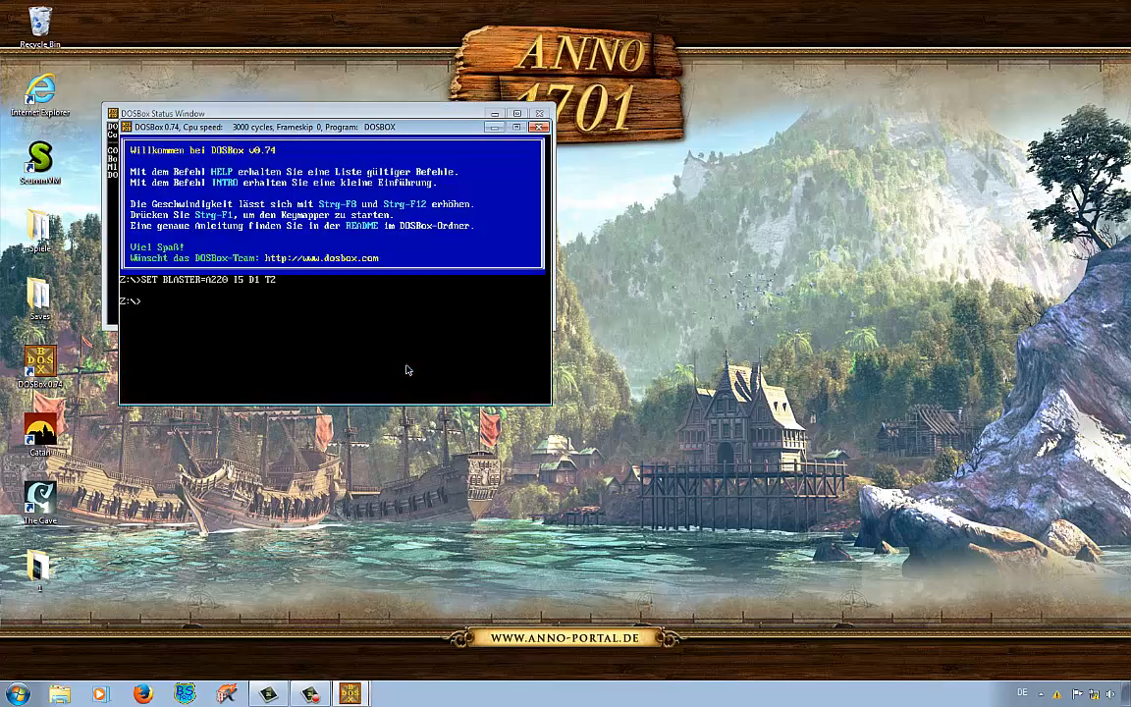
left_click(517, 112)
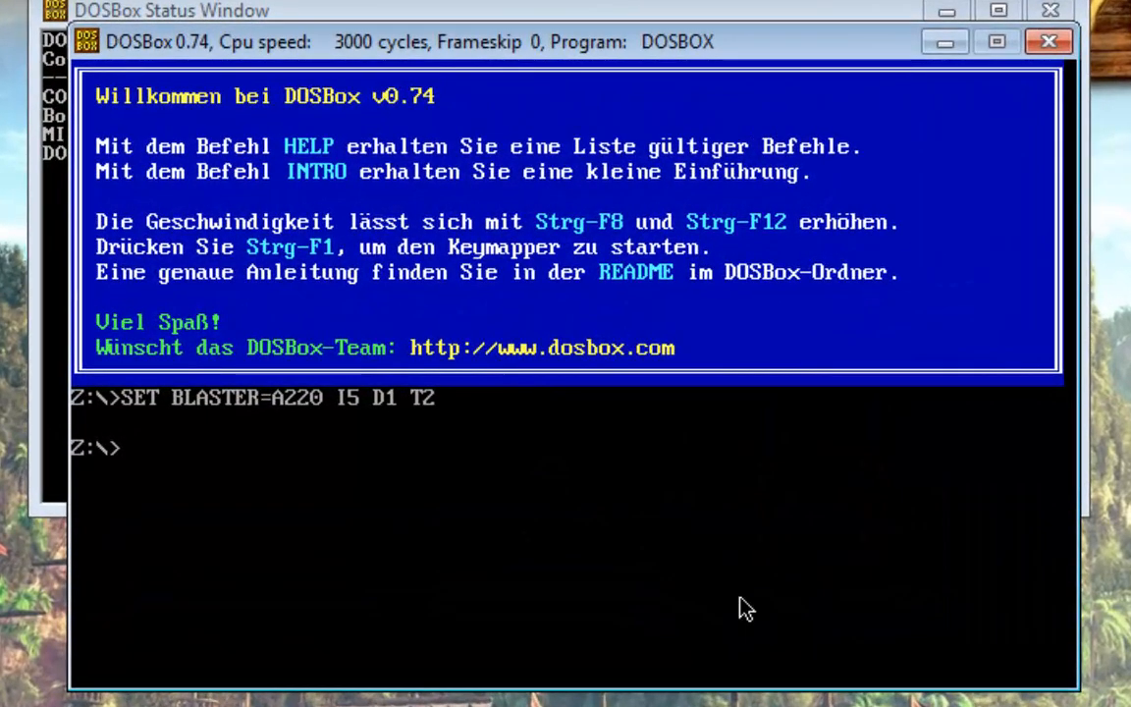
type("mount")
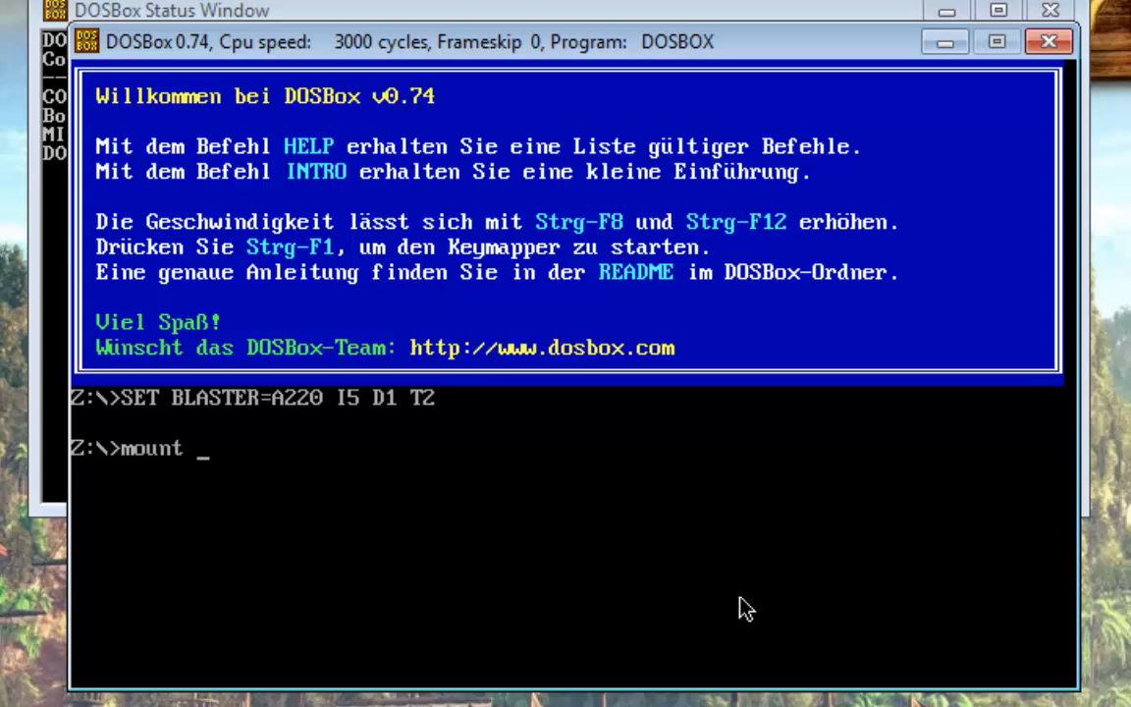
type("c c:\\dos")
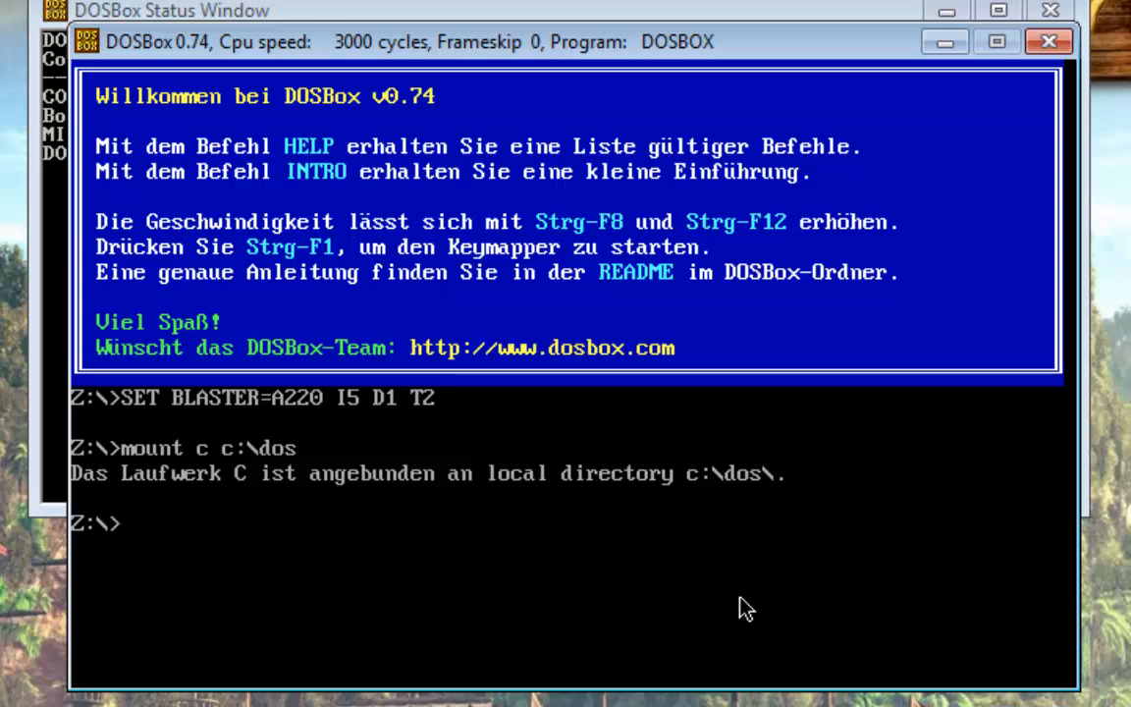
type("mount")
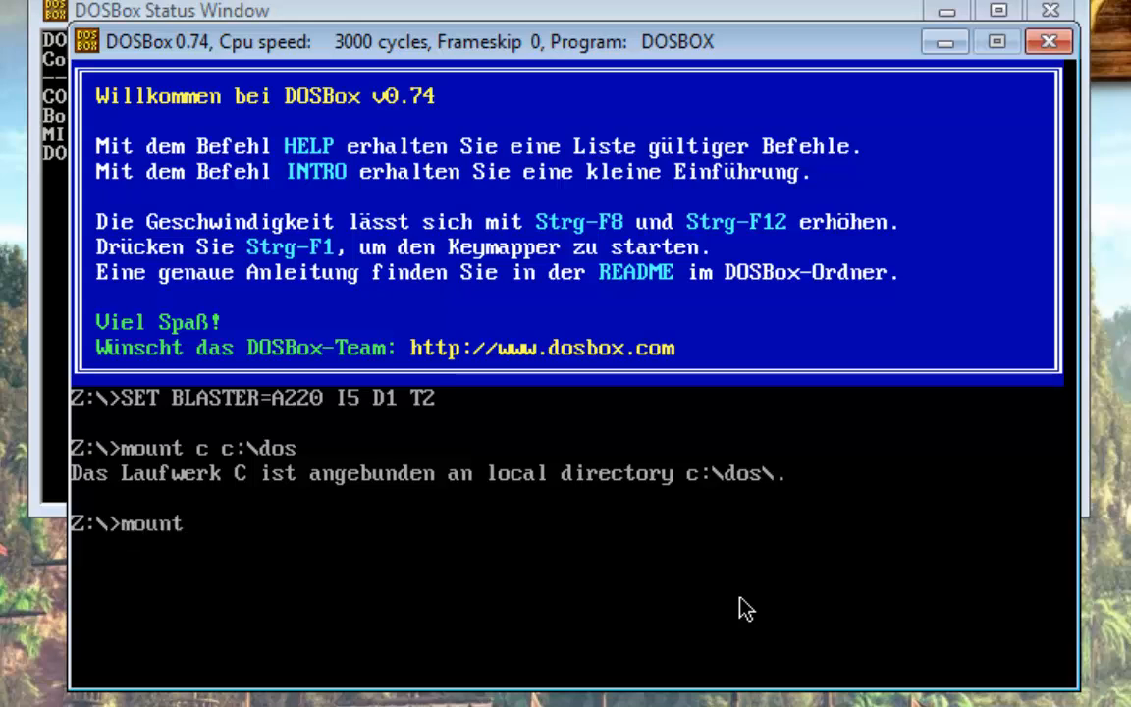
type("d d:\\ -t cdrom")
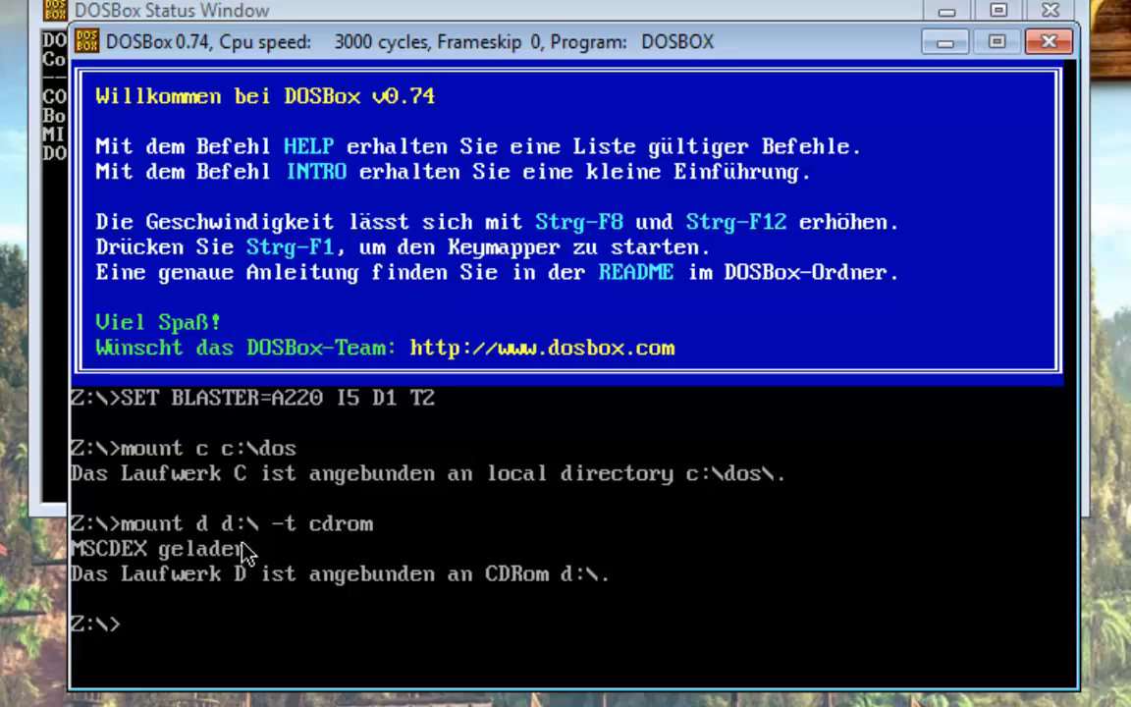
mouse_move(238, 543)
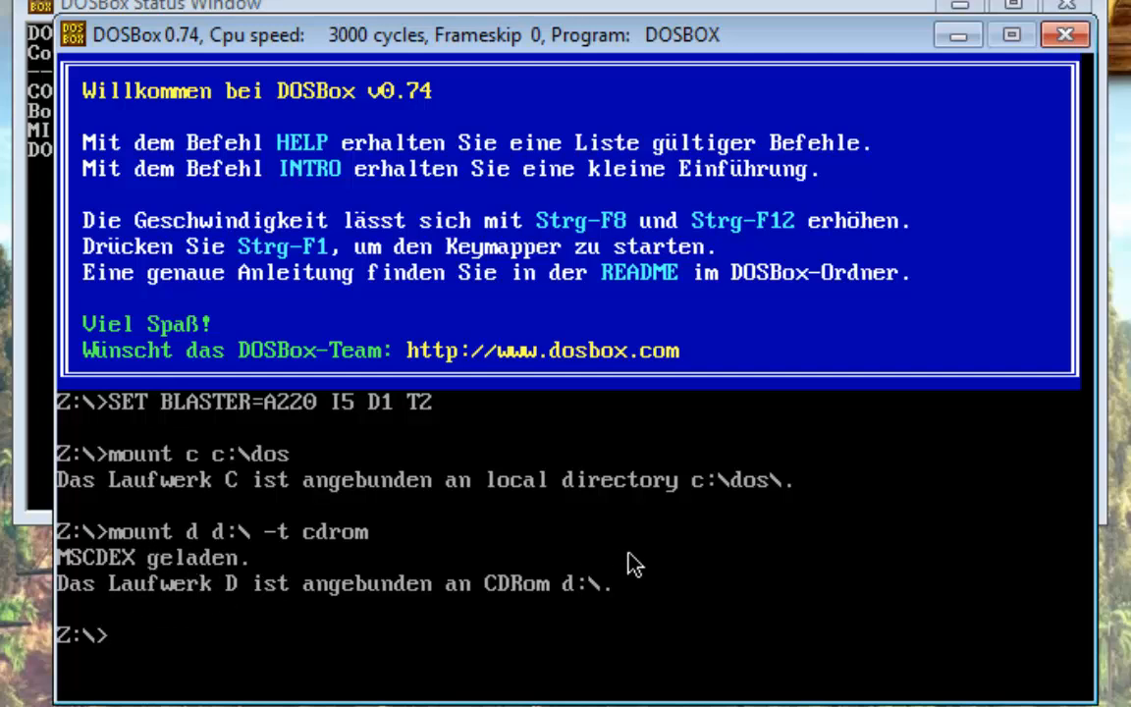
Step: Enter a mount command mapping e:\ as CD-ROM drive D with -t cdrom
type("mount d")
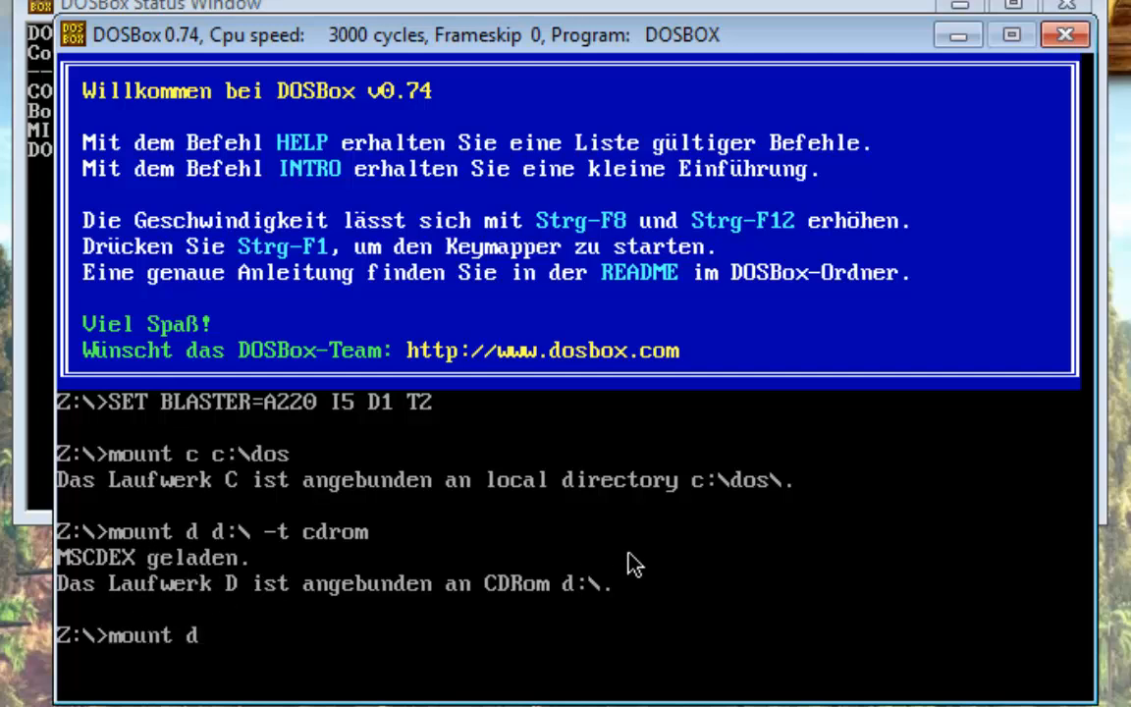
type("e:\\ -")
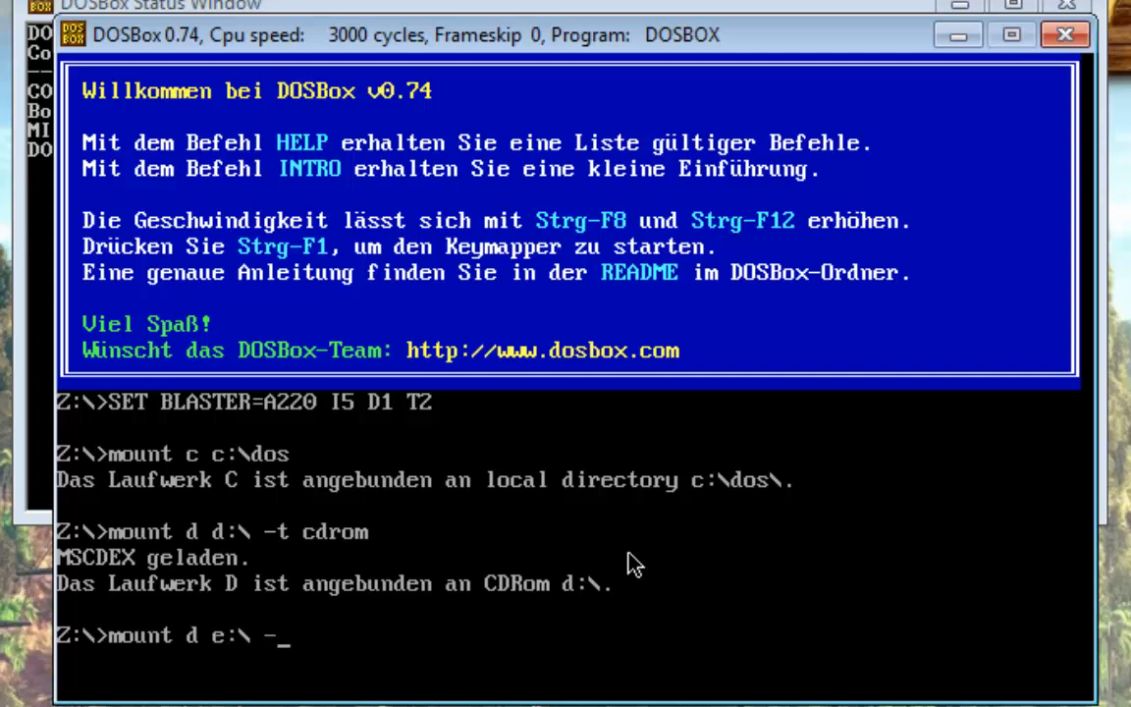
type("t cdrom")
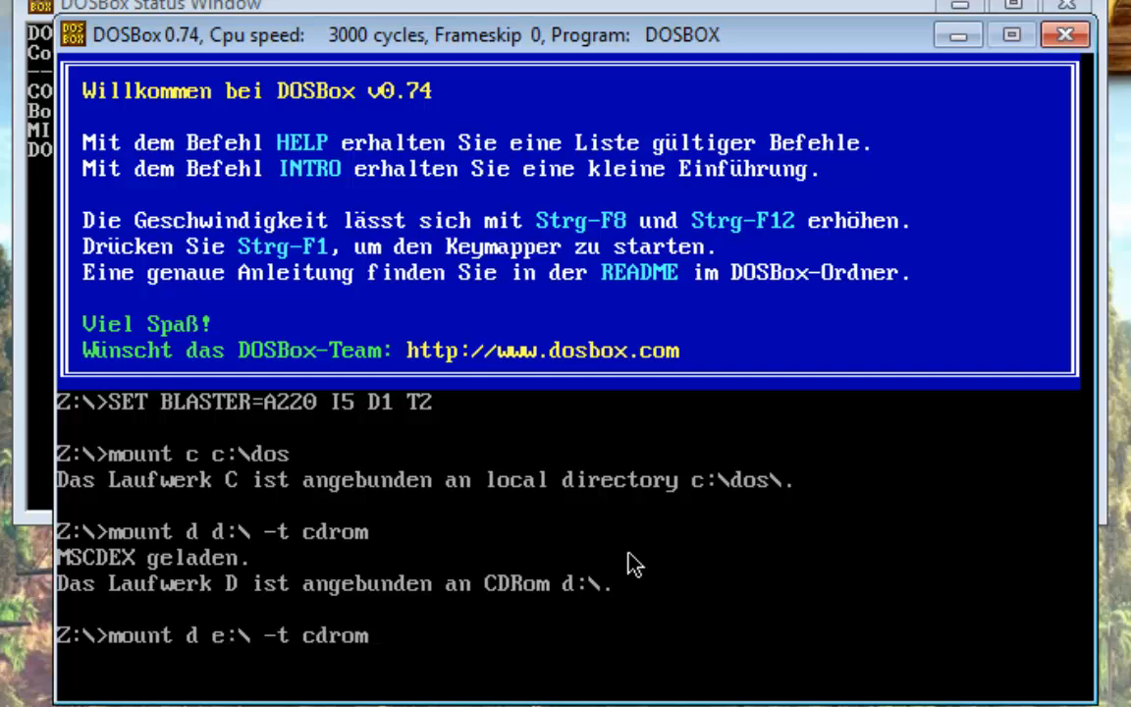
mouse_move(221, 662)
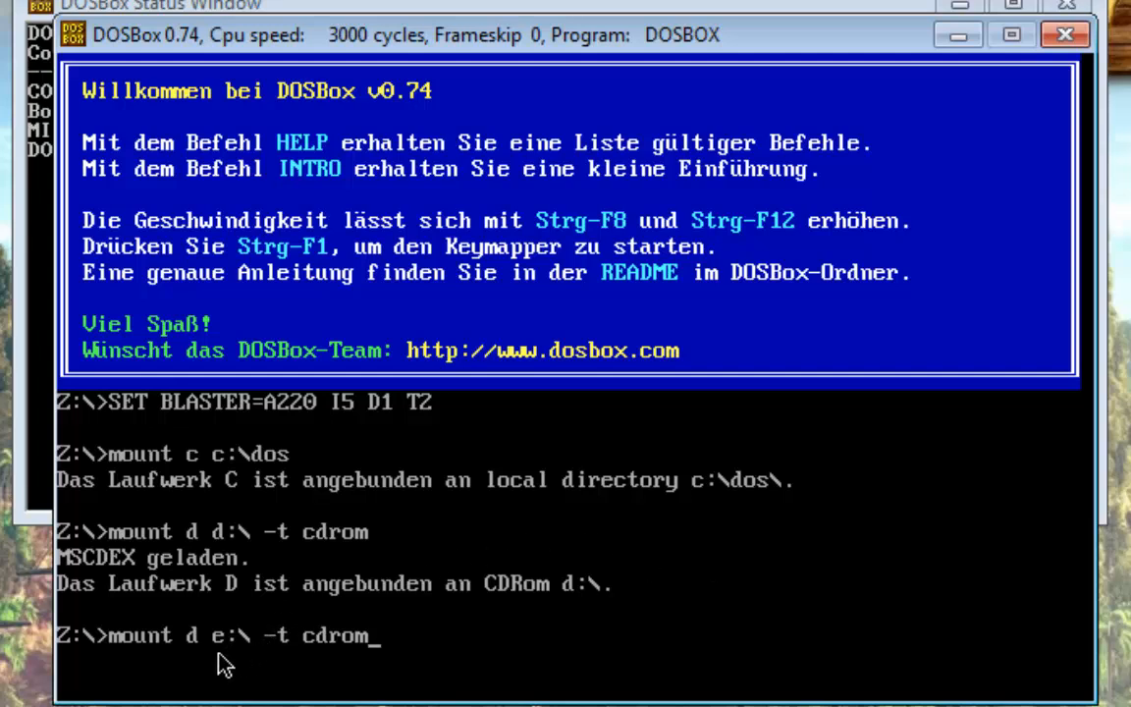
mouse_move(226, 653)
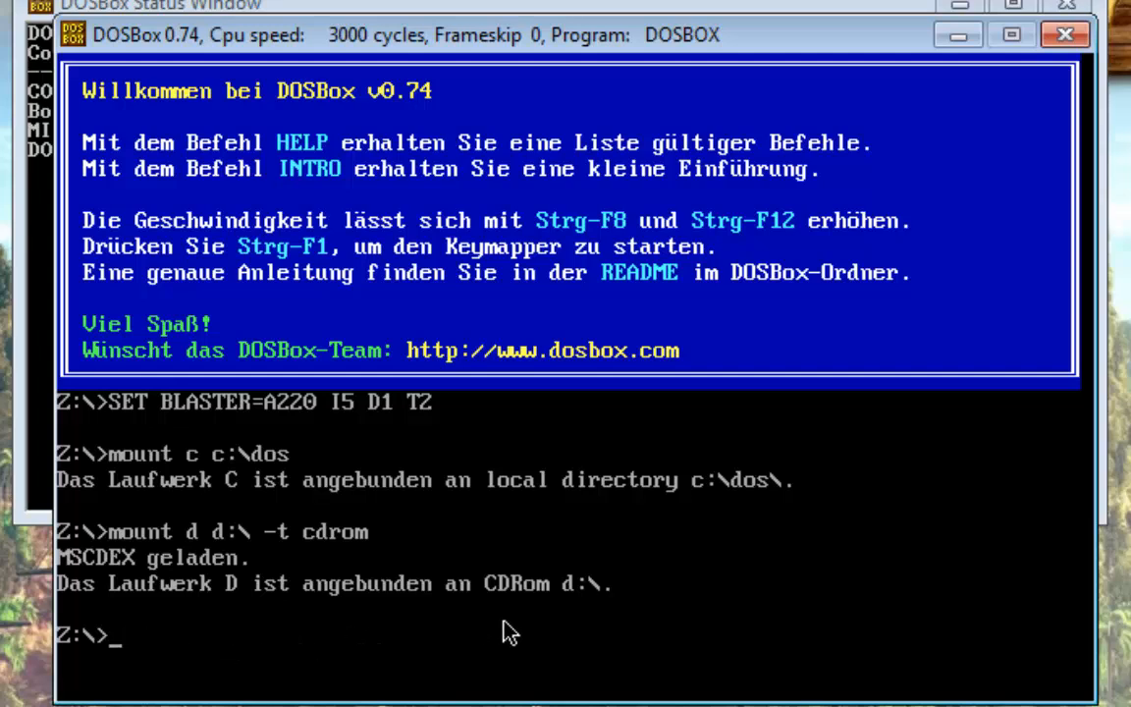
mouse_move(749, 505)
type("d:")
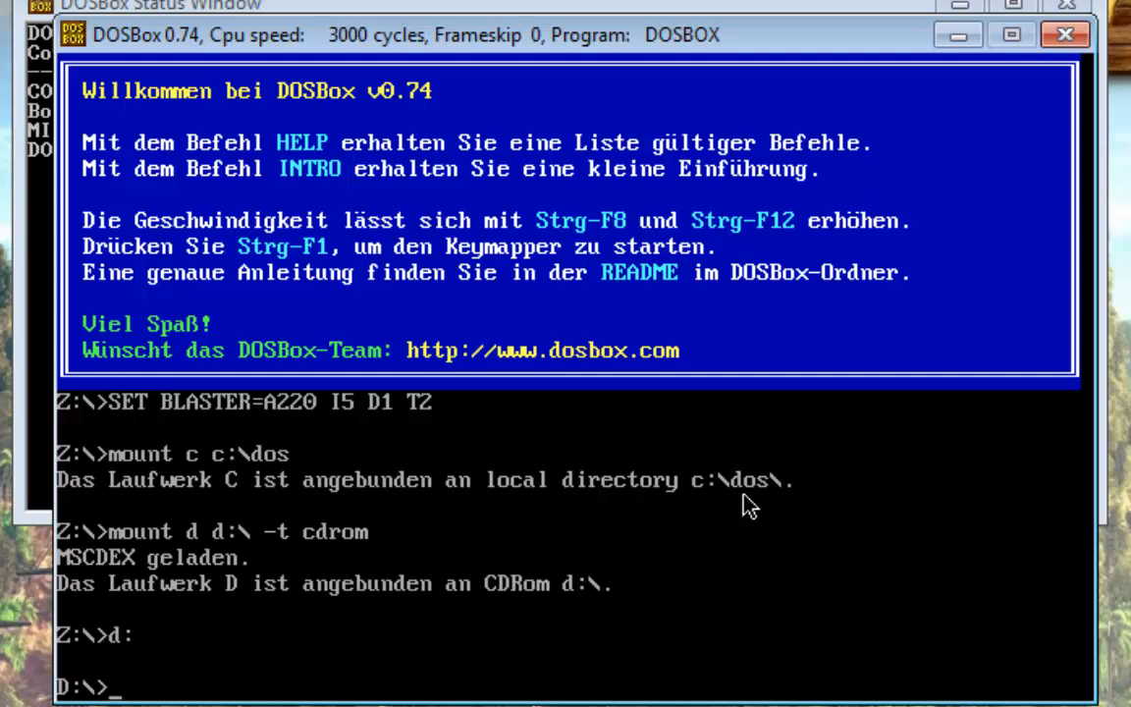
Step: Change into the disc's SETUP folder and run INSTALL
type("cd")
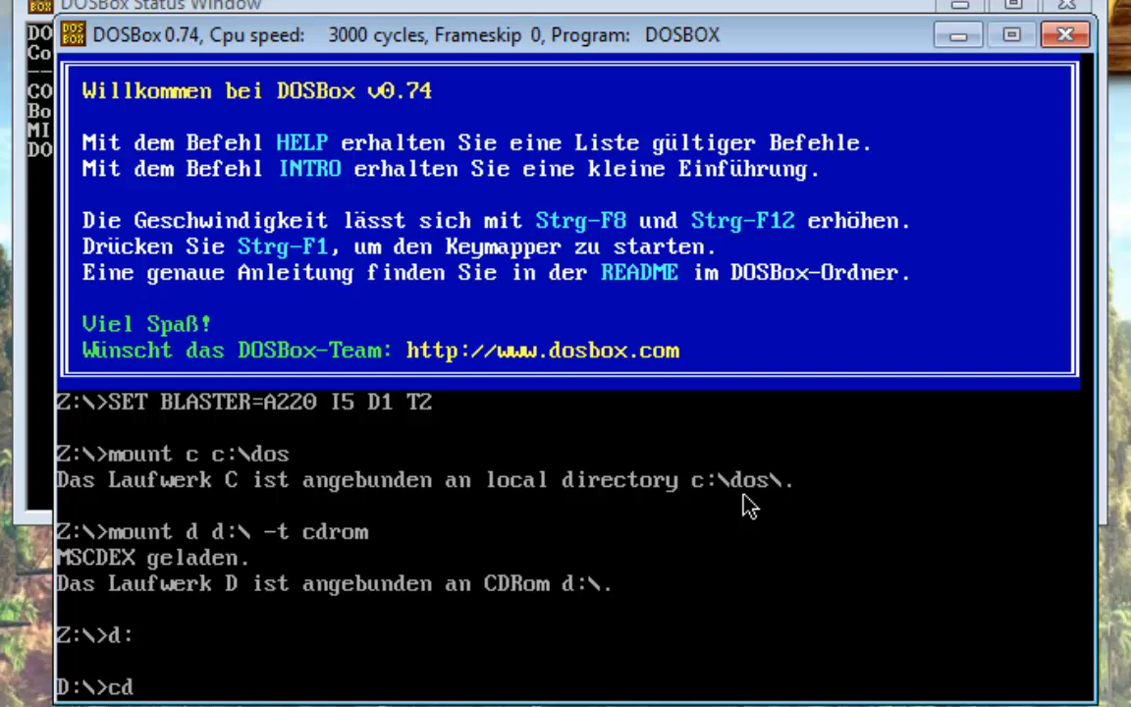
type("cd setup")
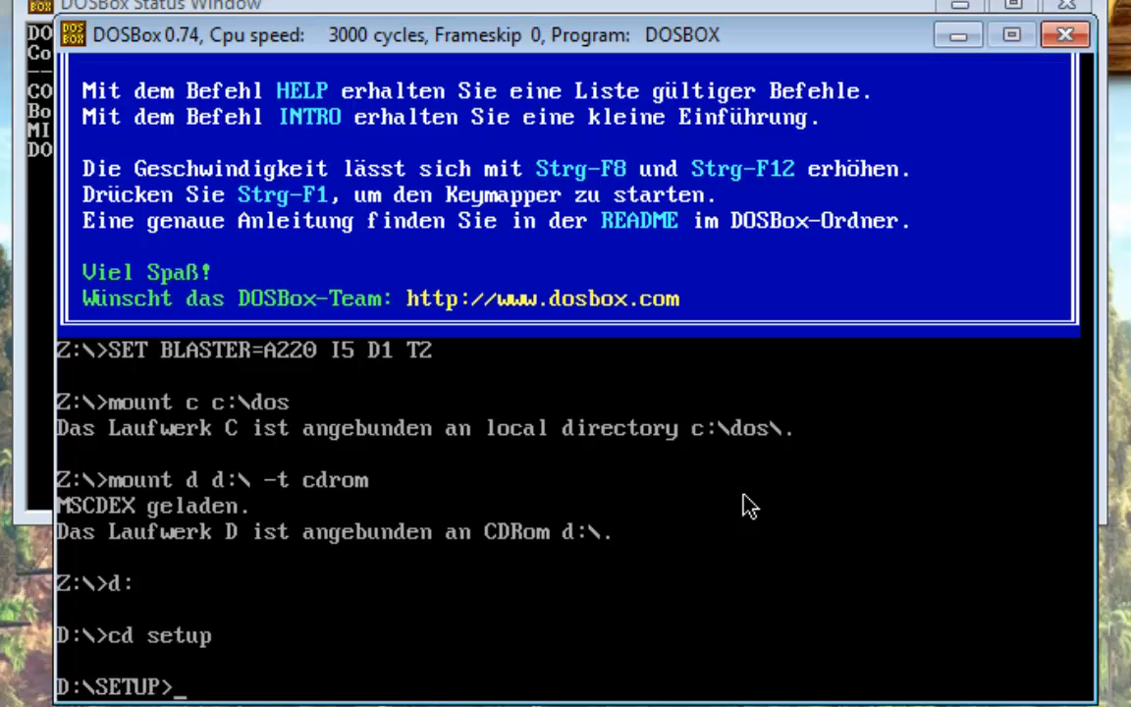
type("instal")
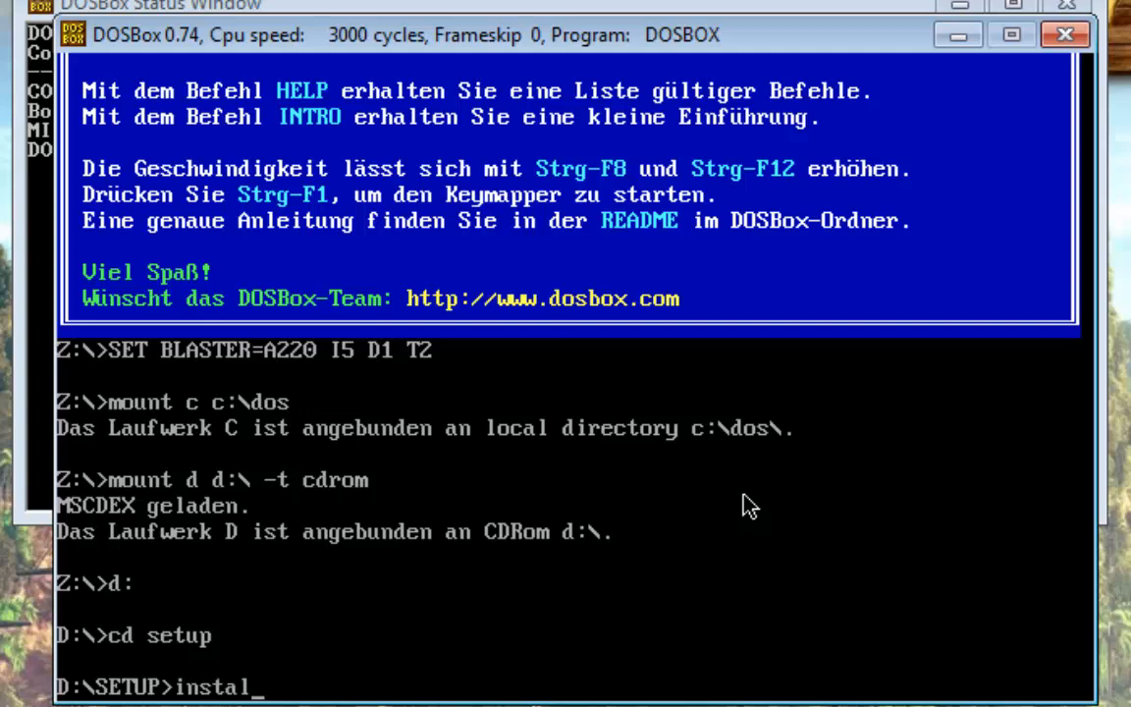
type("l")
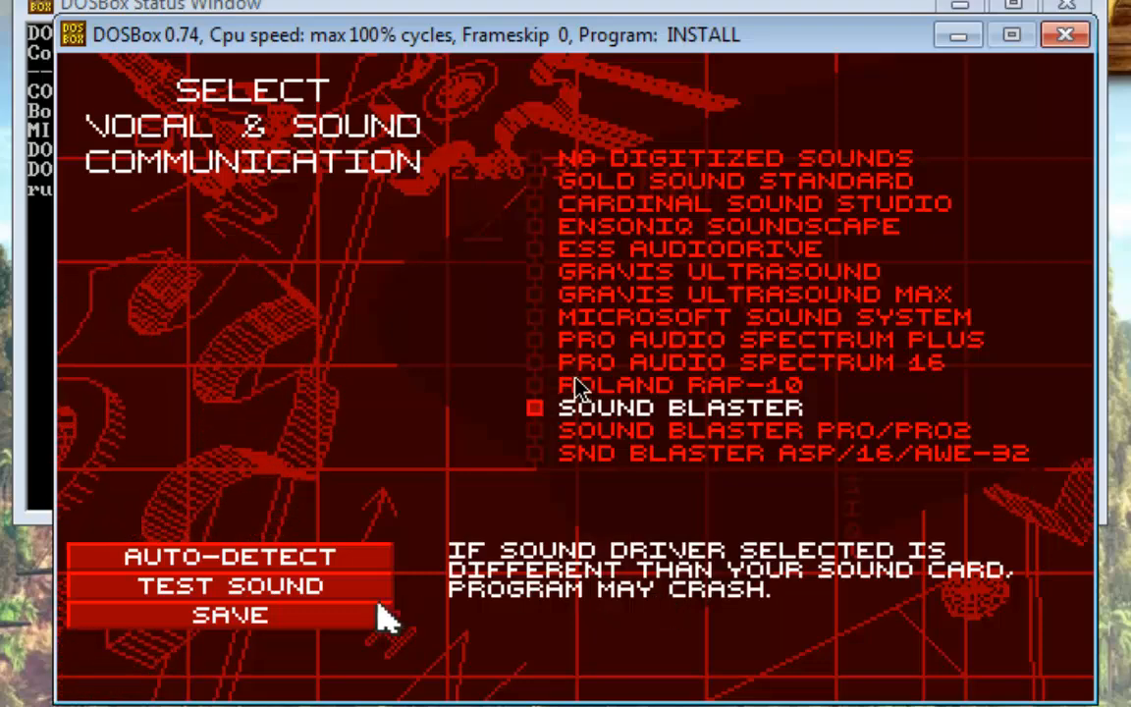
Step: Save Sound Blaster as the installer's sound driver
left_click(230, 614)
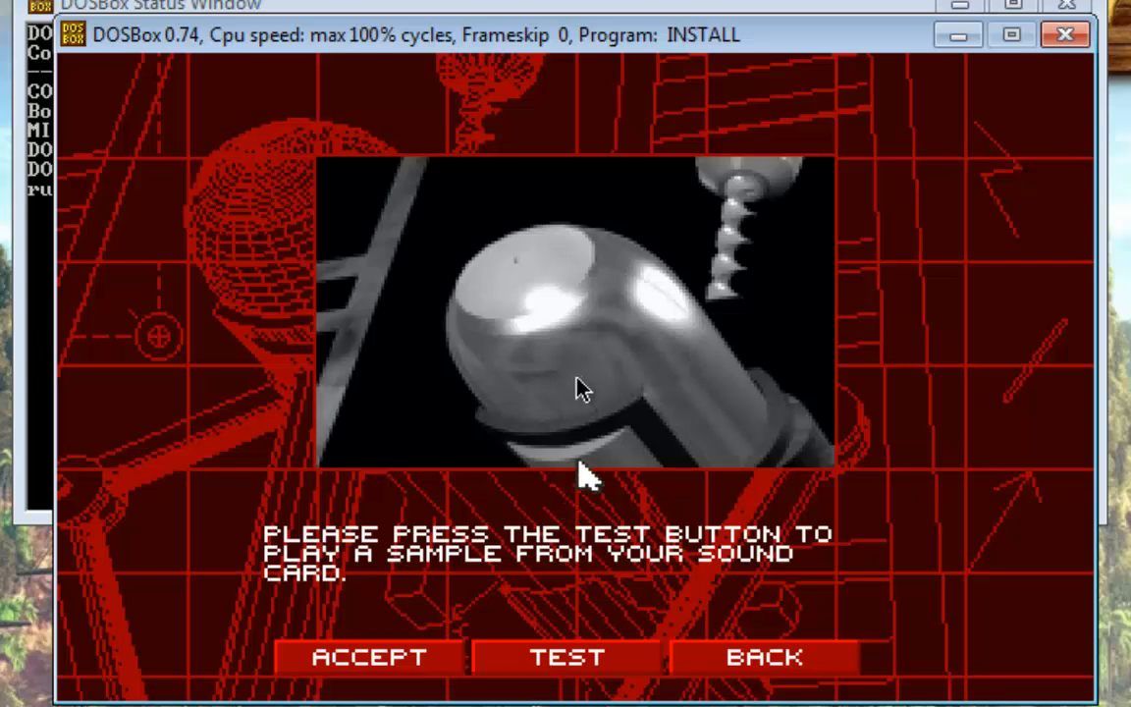
mouse_move(393, 658)
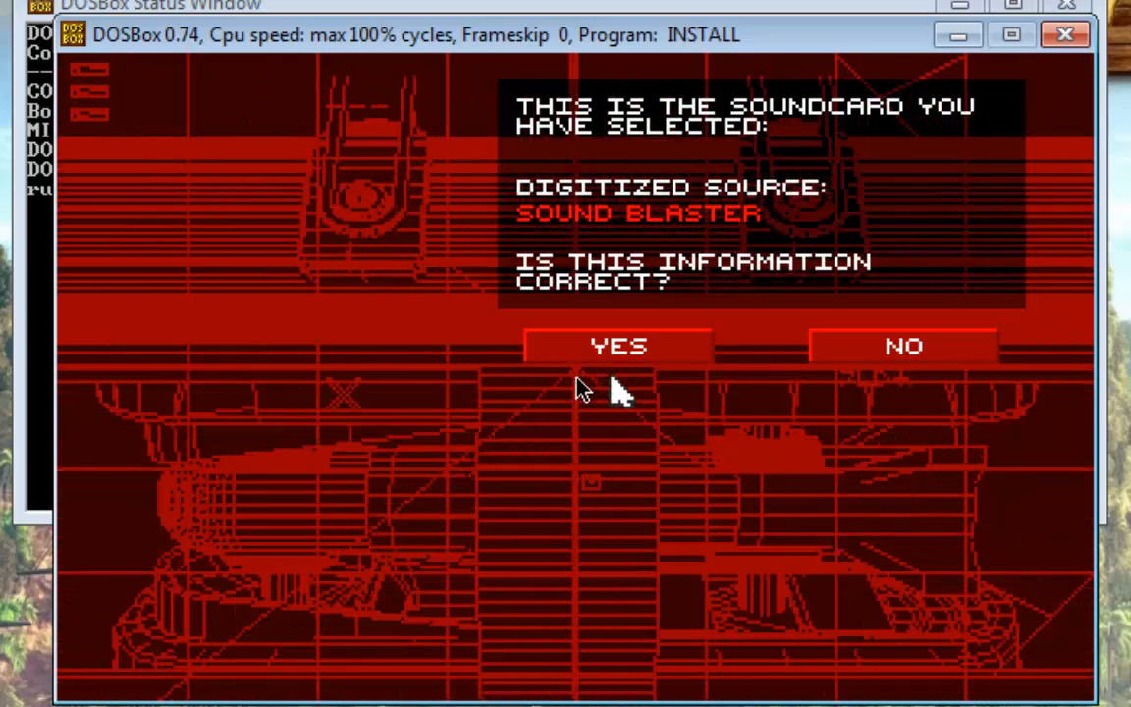
Step: Confirm Sound Blaster and accept C:\WESTWOOD\REDALERT as the install folder
left_click(617, 346)
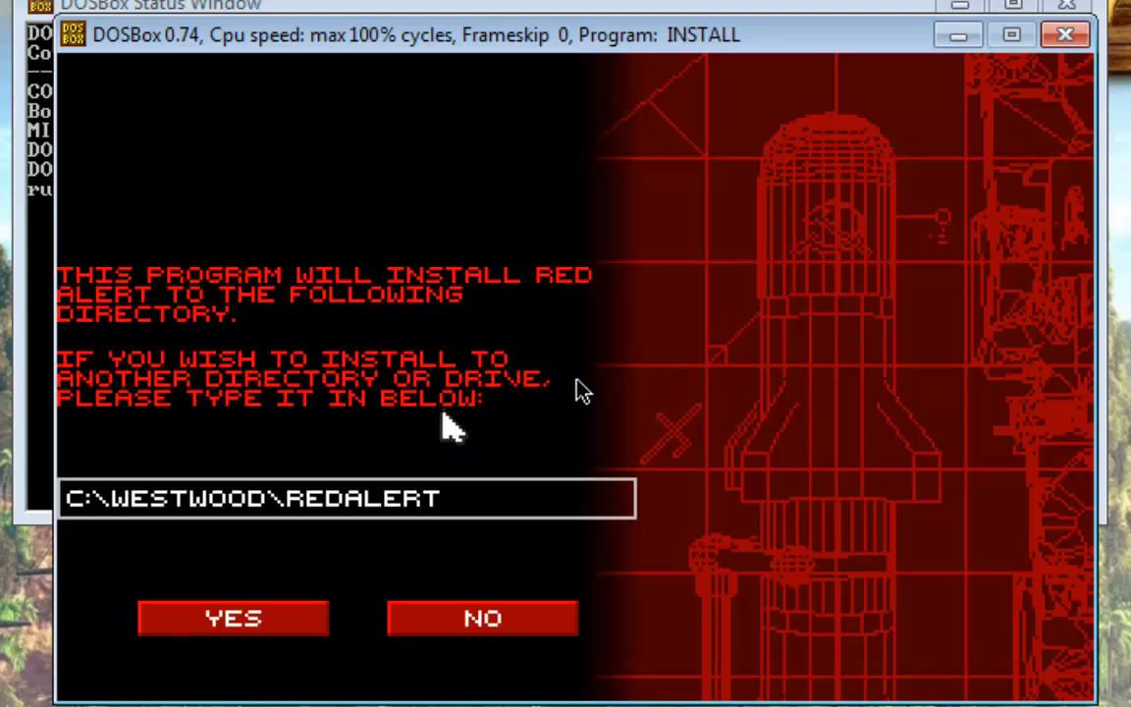
mouse_move(432, 457)
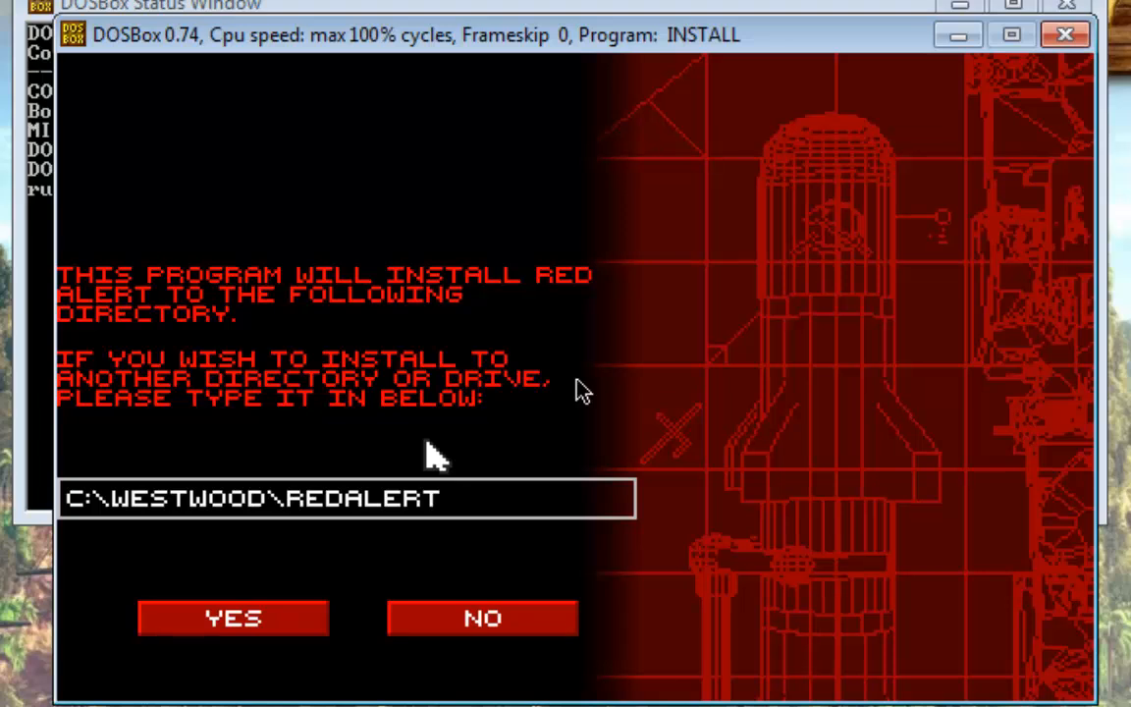
left_click(233, 617)
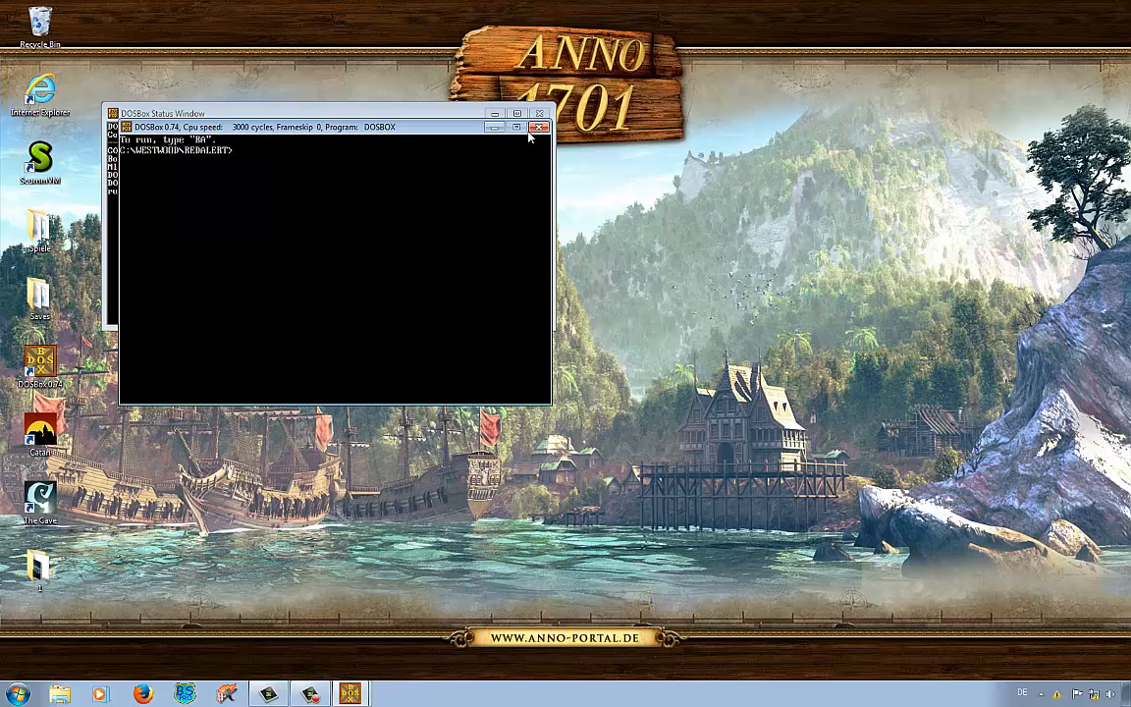
Step: Close the finished DOSBox window and select the DOSBox desktop shortcut
left_click(538, 126)
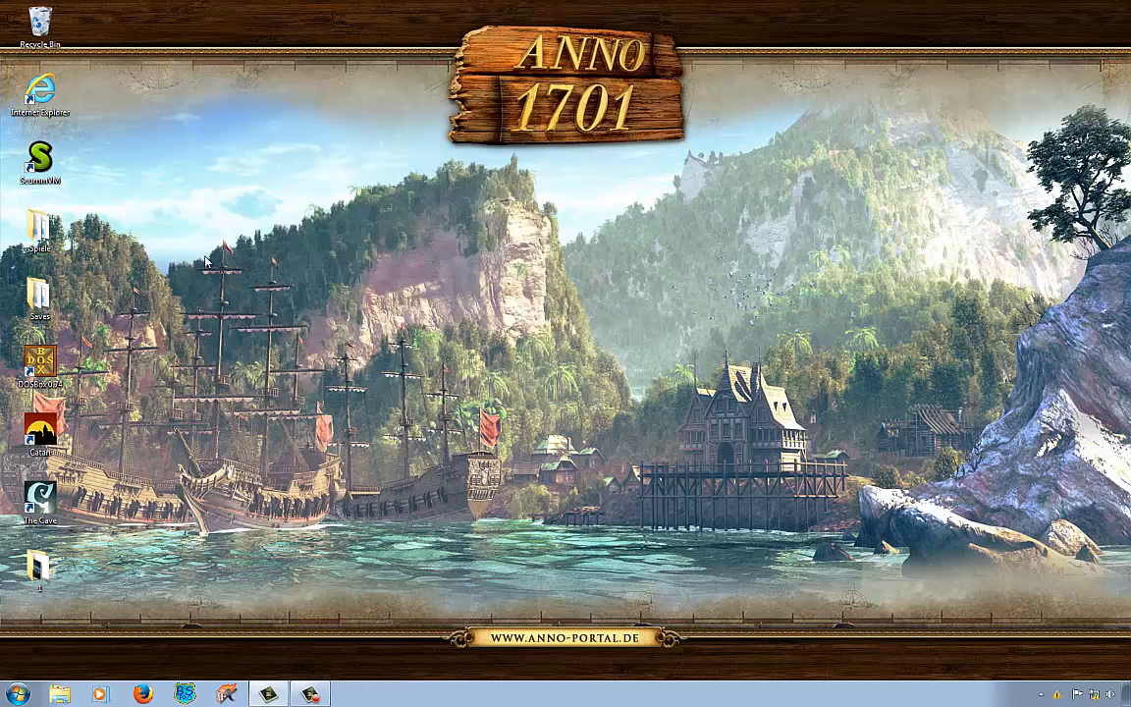
mouse_move(201, 316)
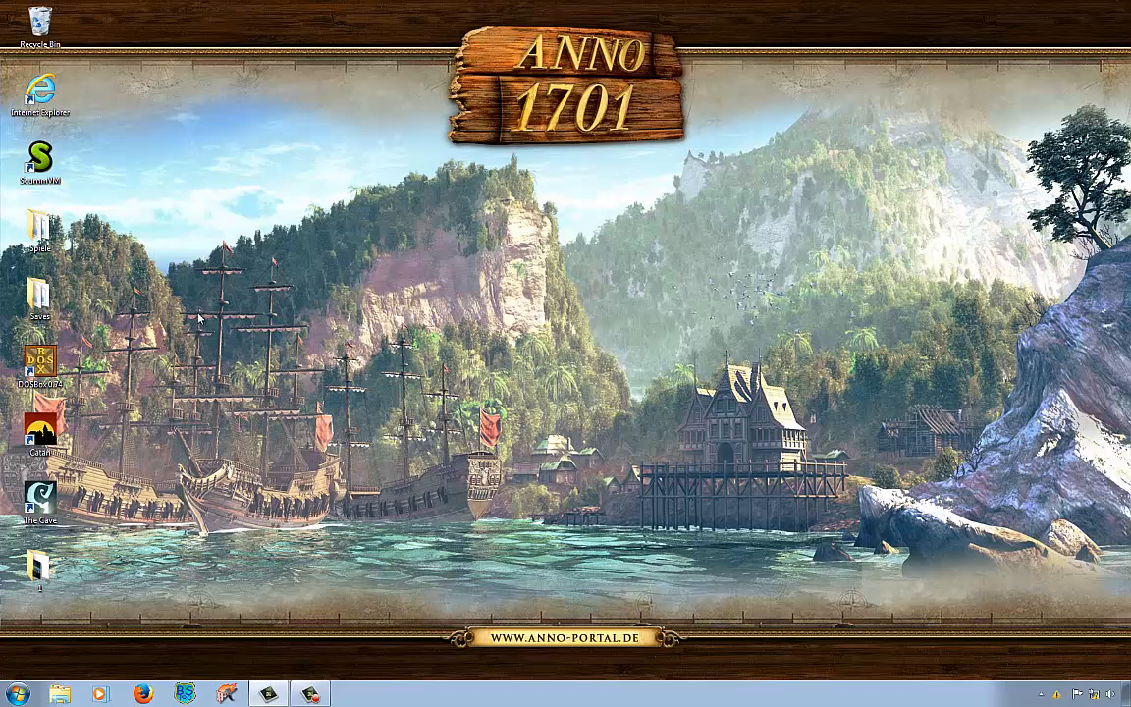
mouse_move(231, 343)
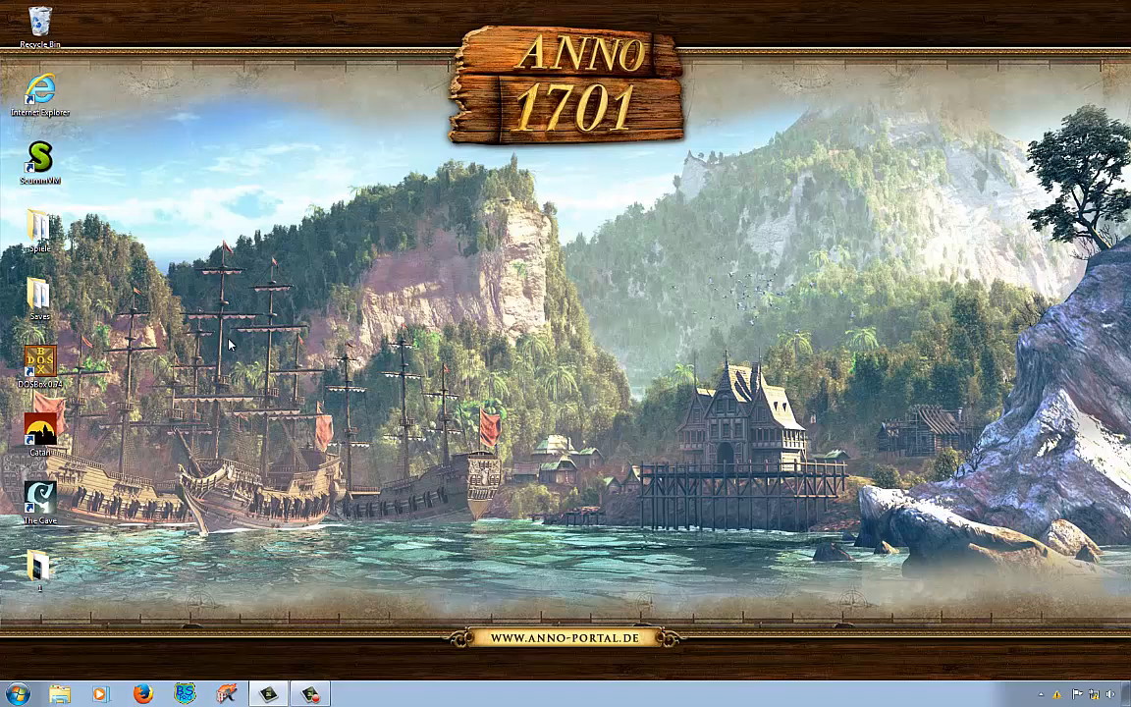
mouse_move(137, 372)
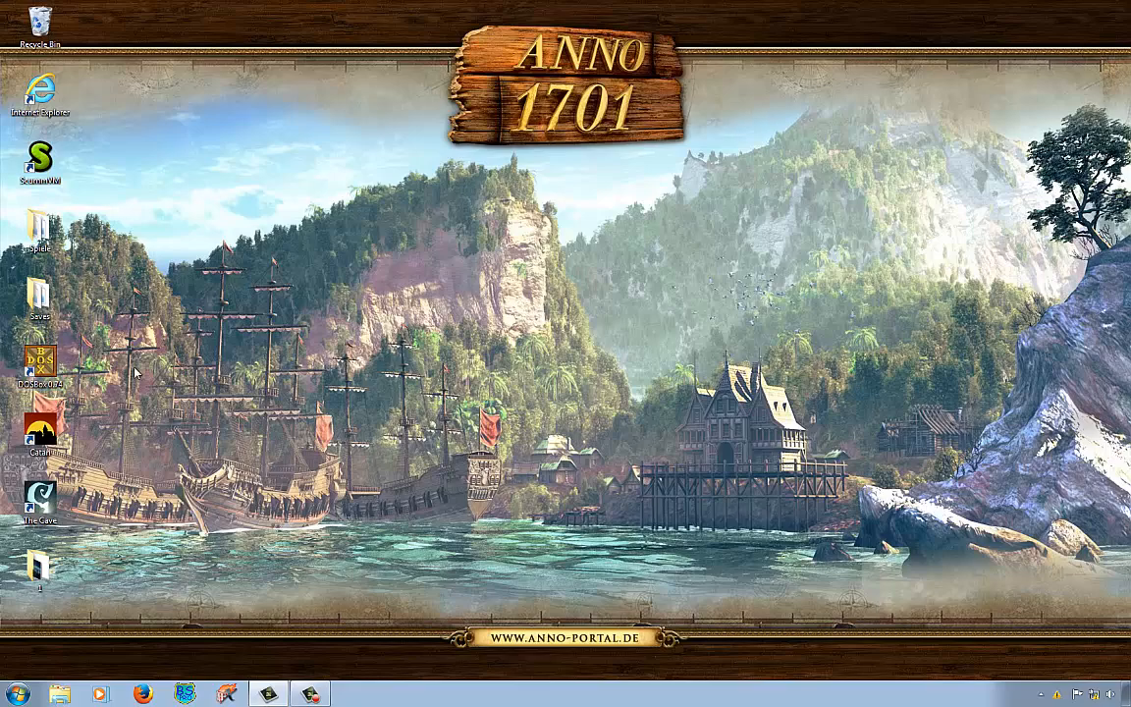
left_click(39, 364)
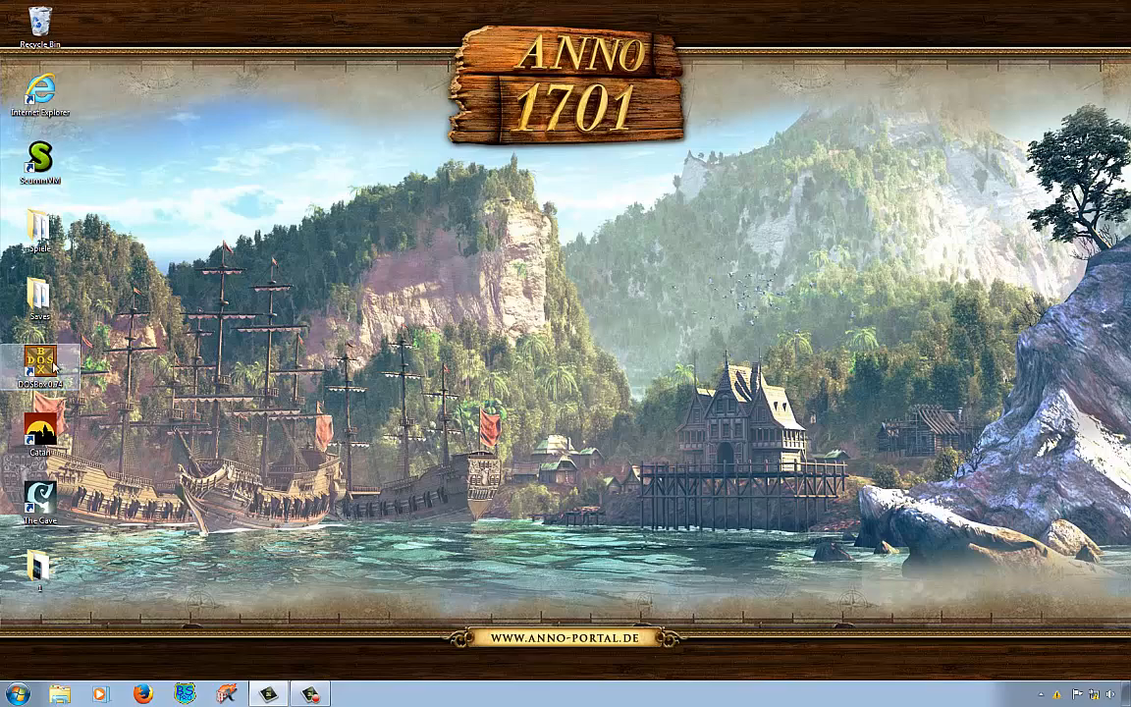
Step: Relaunch DOSBox and remount the drives
double_click(42, 356)
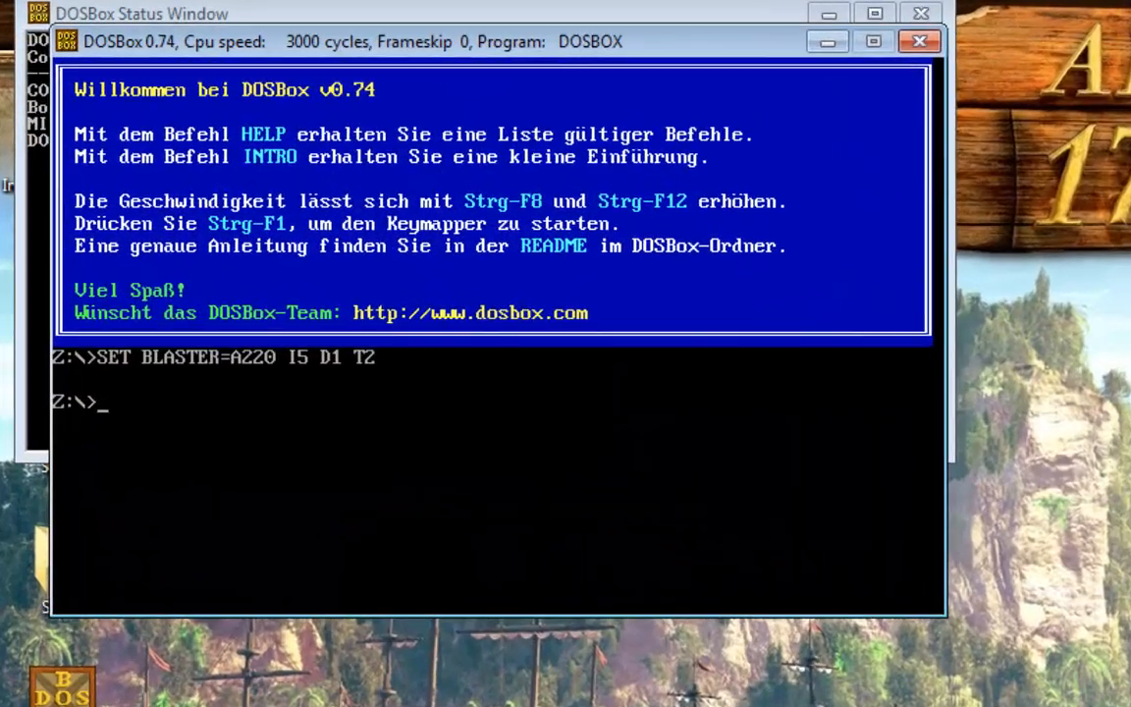
type("mount c c:\\dos")
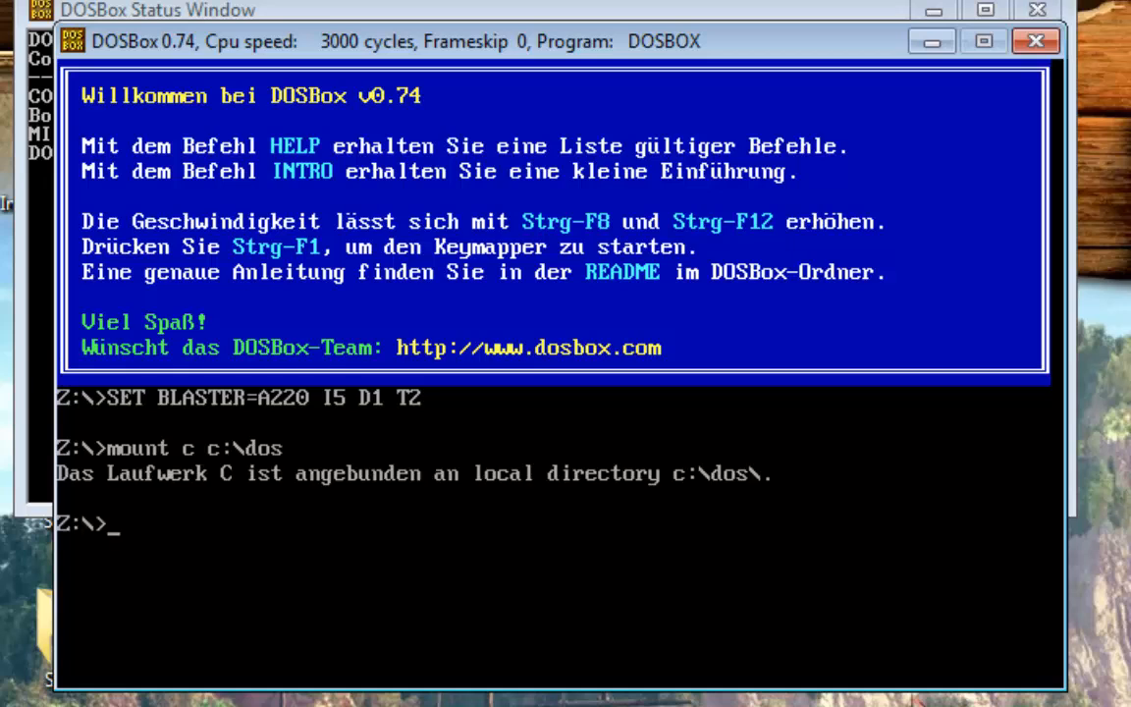
type("th")
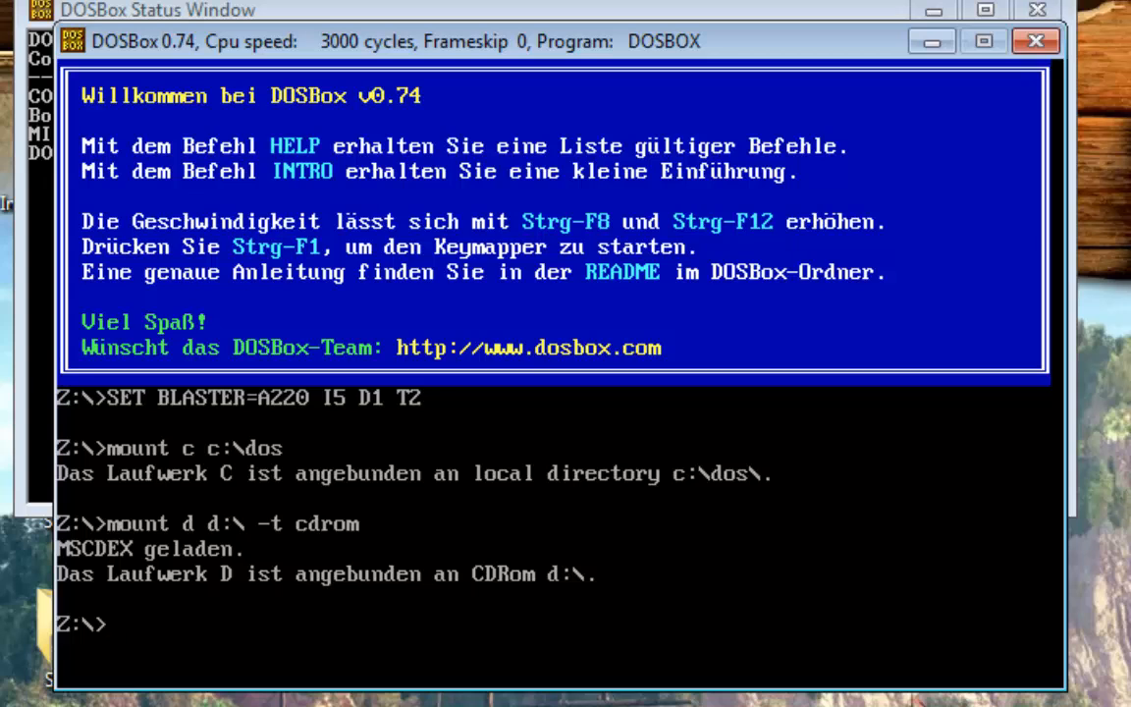
Step: Switch to drive C and move into the WESTWOOD\REDALERT folder
type("c:")
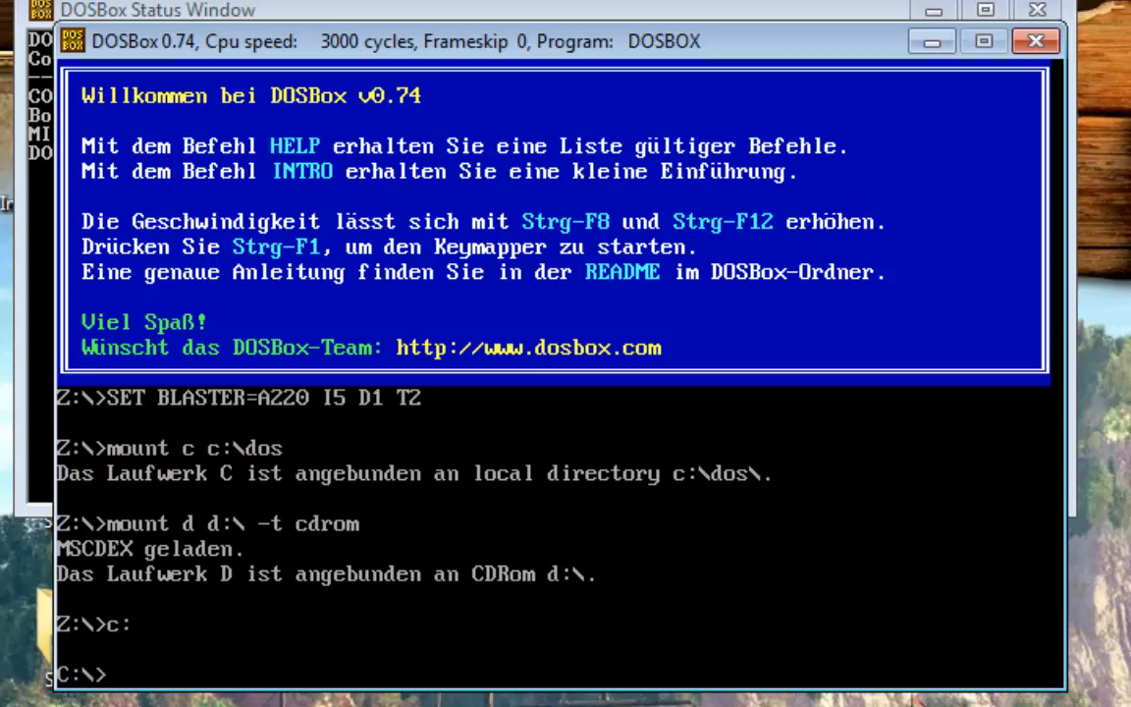
type("cd")
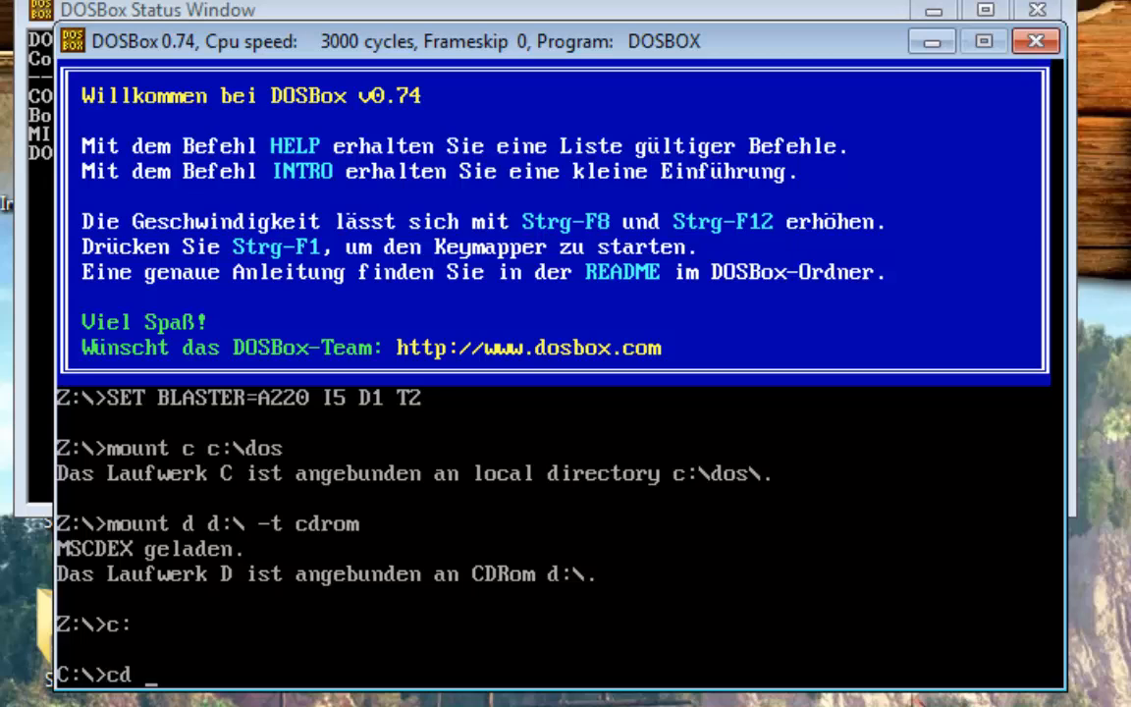
type("westwoo")
type("c")
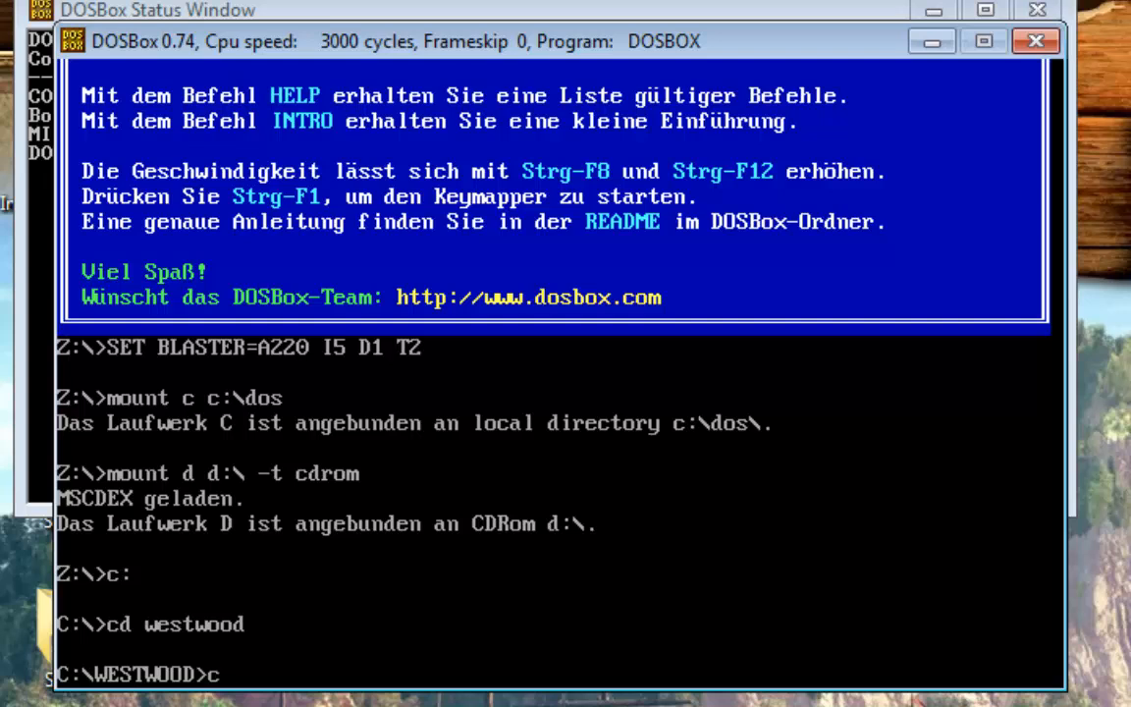
type("d r")
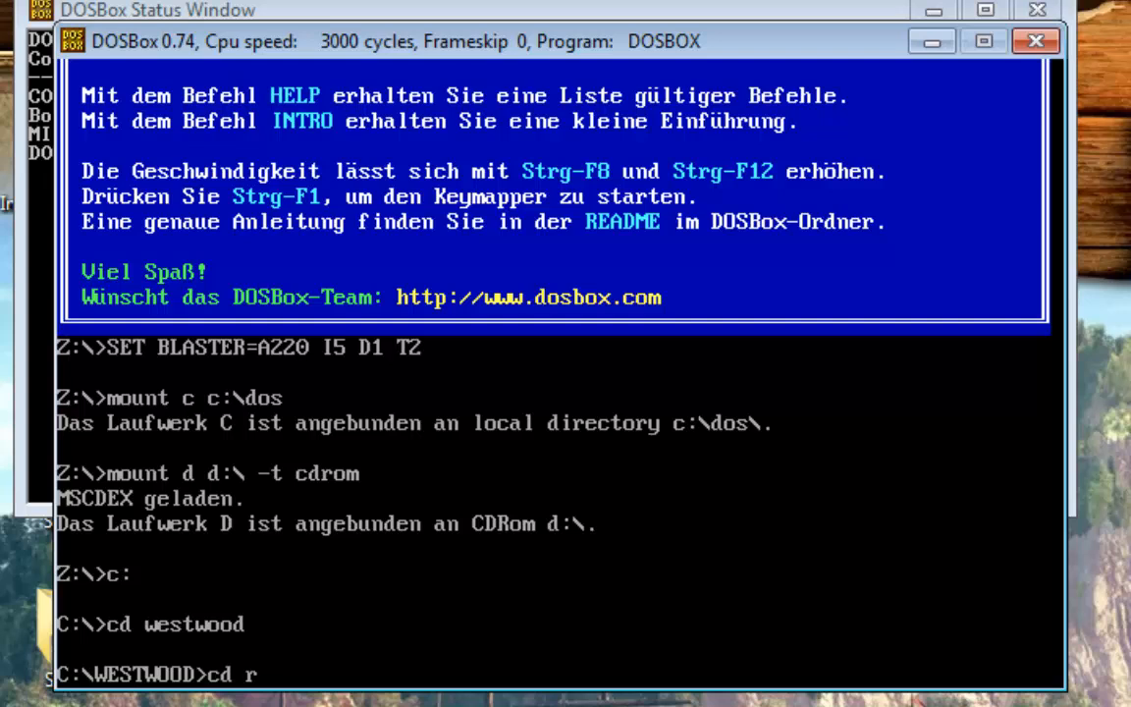
type("edalert")
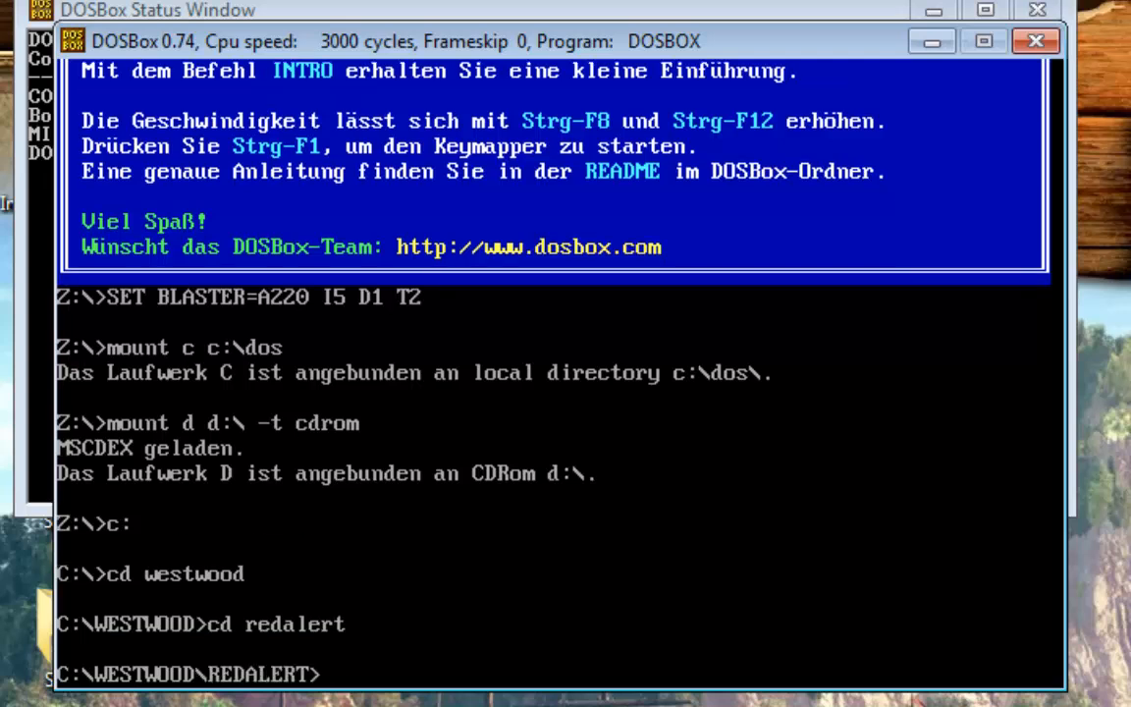
type("r")
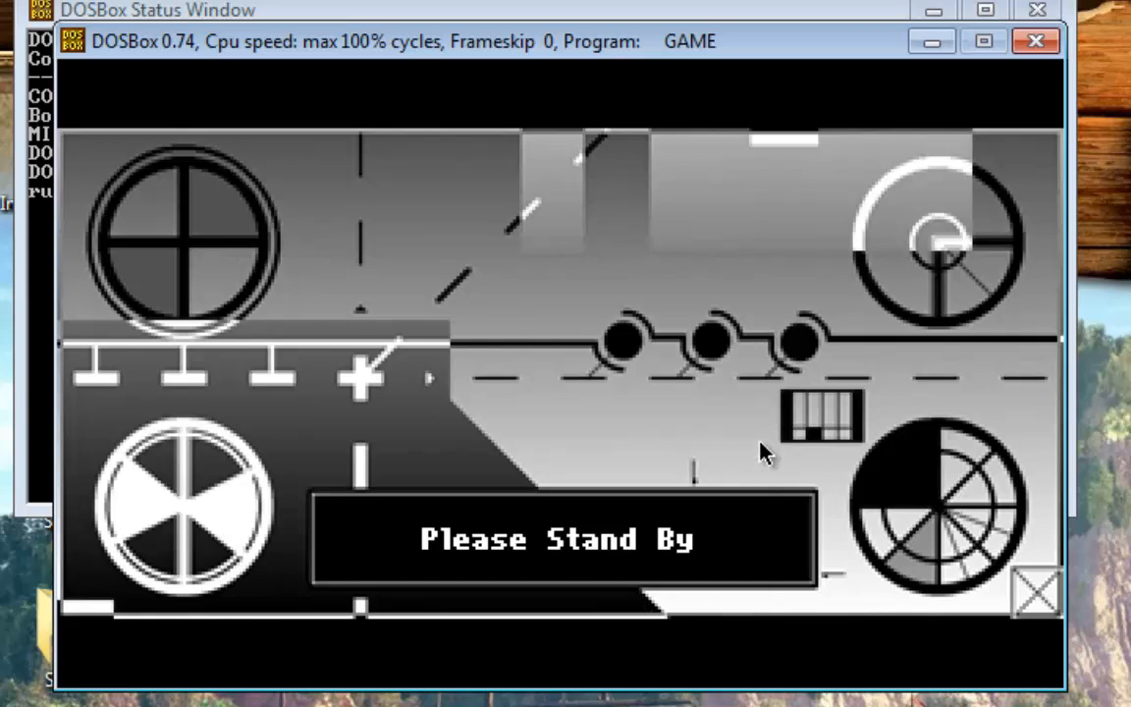
mouse_move(913, 407)
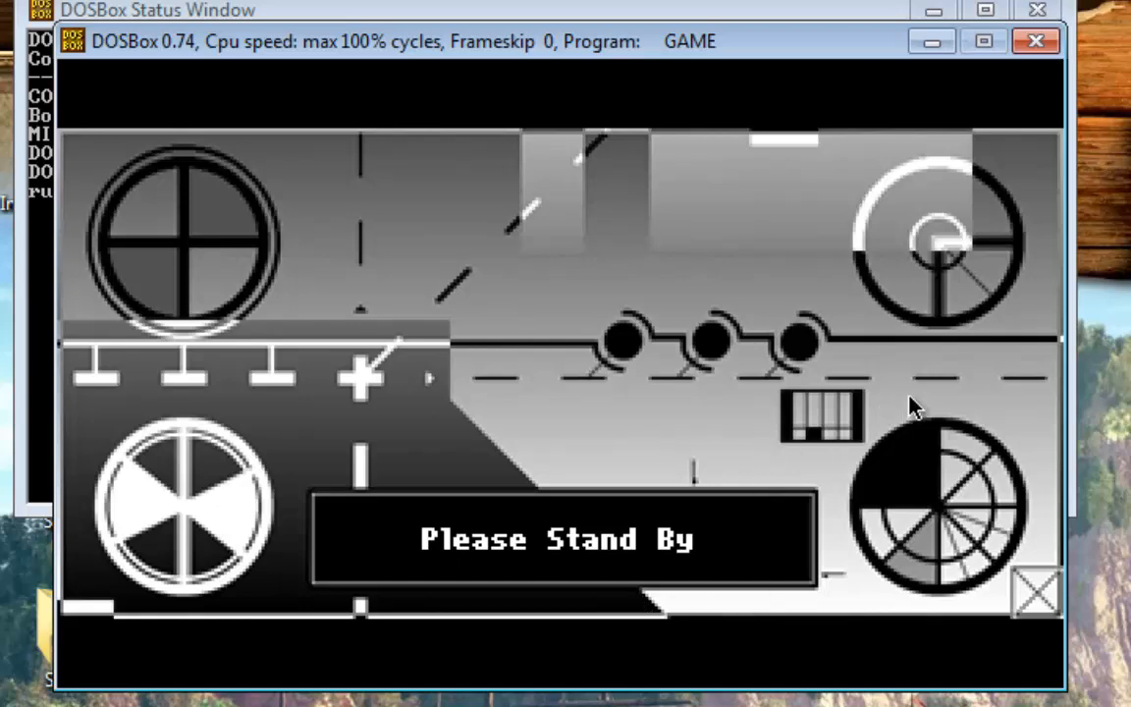
mouse_move(565, 388)
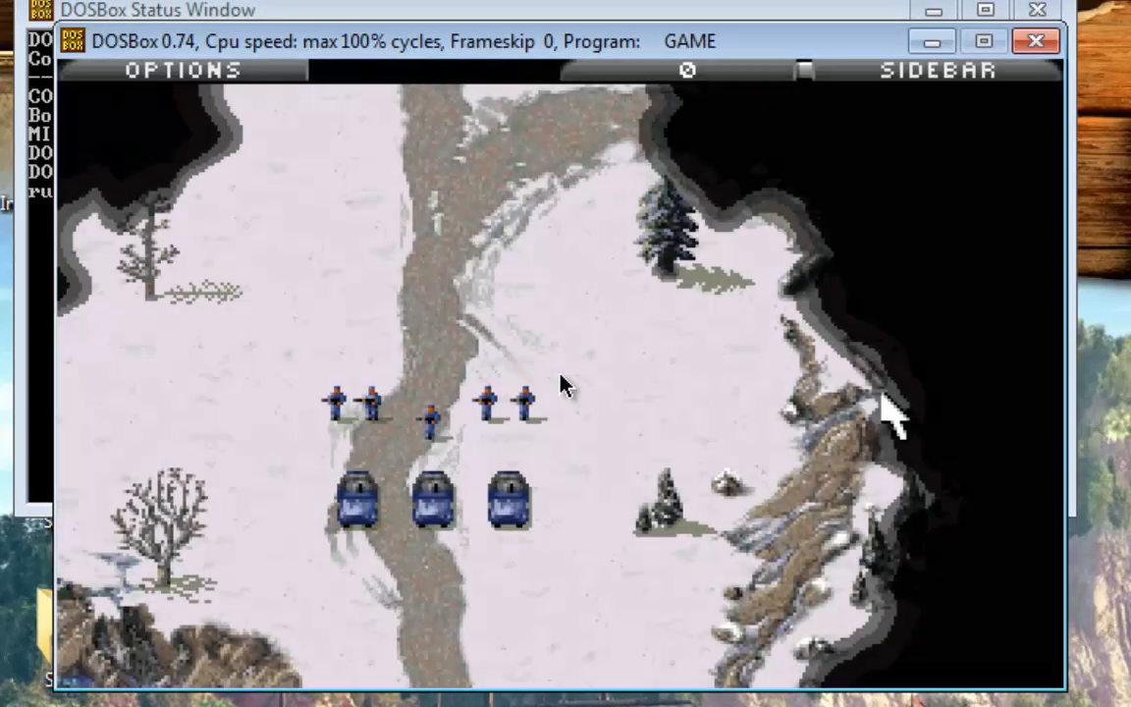
left_click(183, 70)
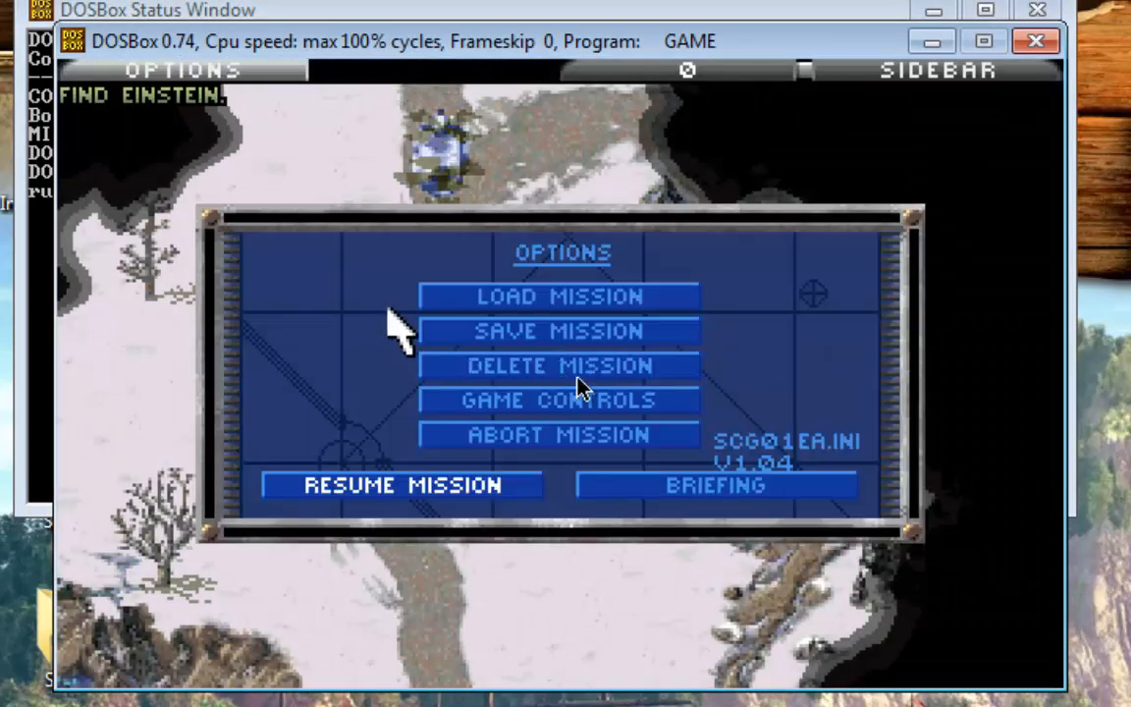
mouse_move(565, 471)
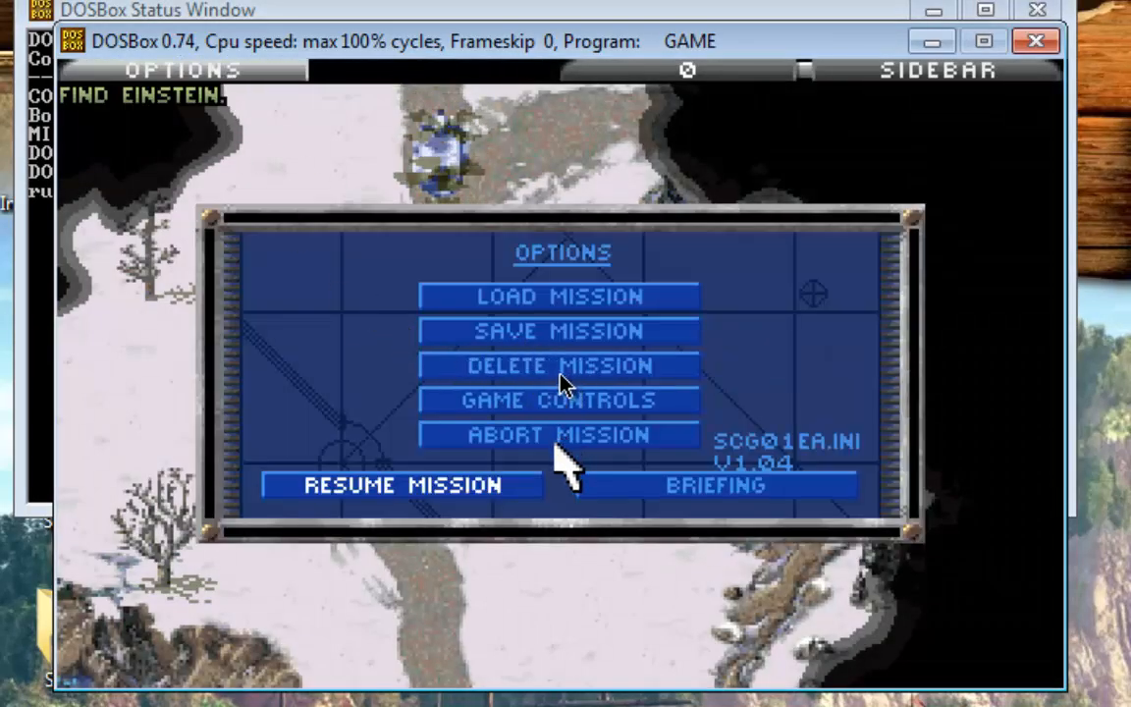
left_click(558, 399)
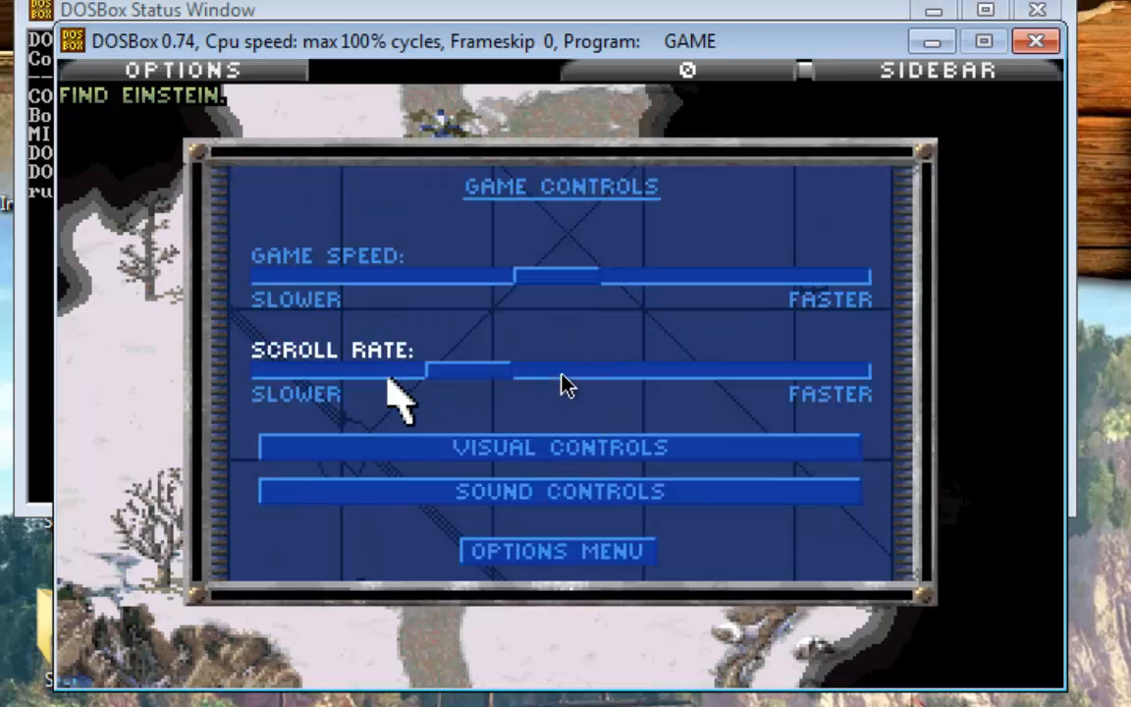
left_click(556, 551)
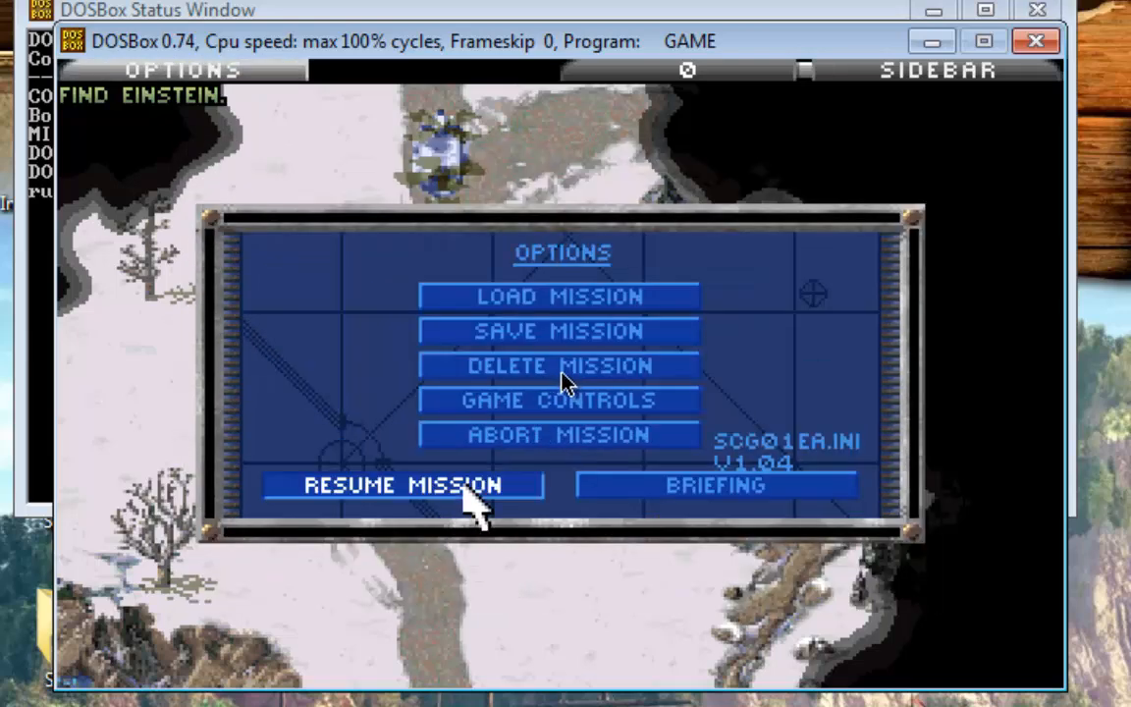
left_click(400, 485)
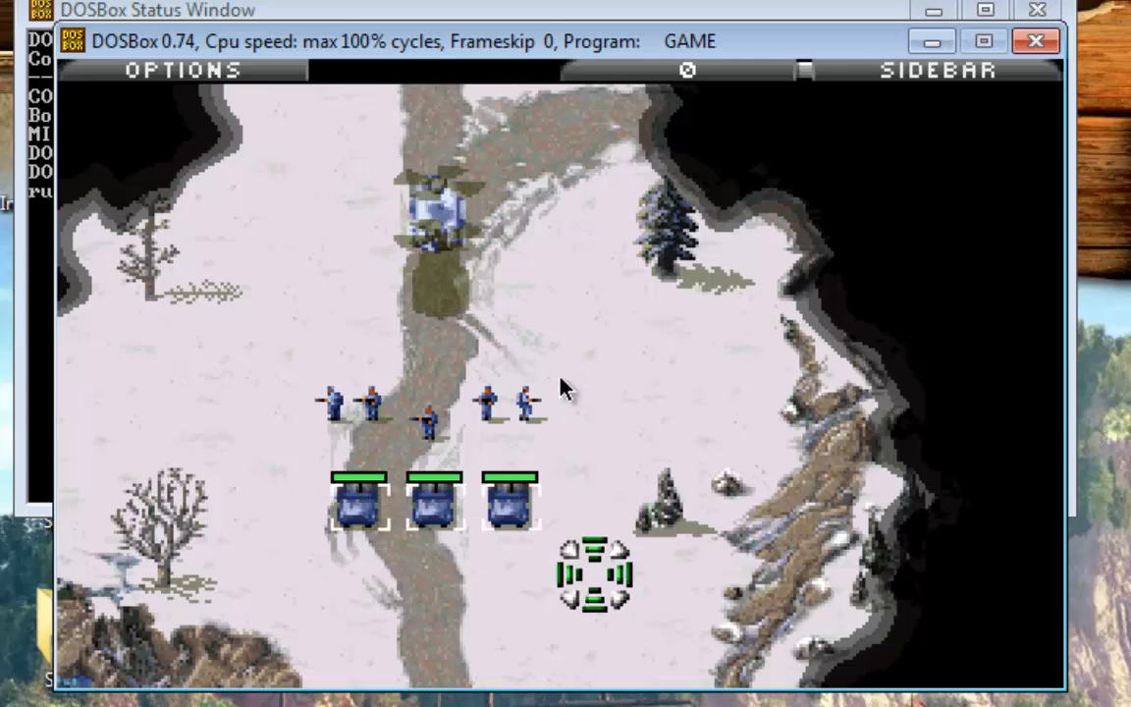